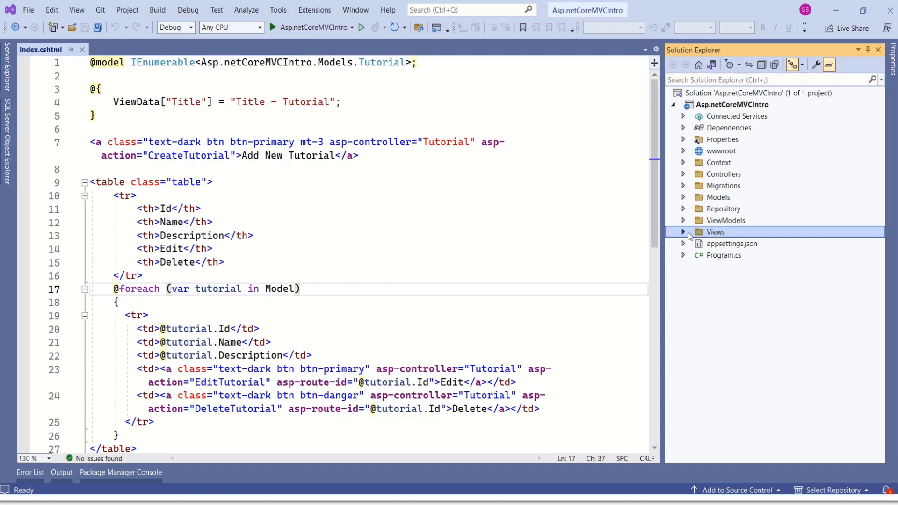
# Step: Open CreateTutorial.cshtml from the Views > Tutorial folder in Solution Explorer
pyautogui.click(682, 232)
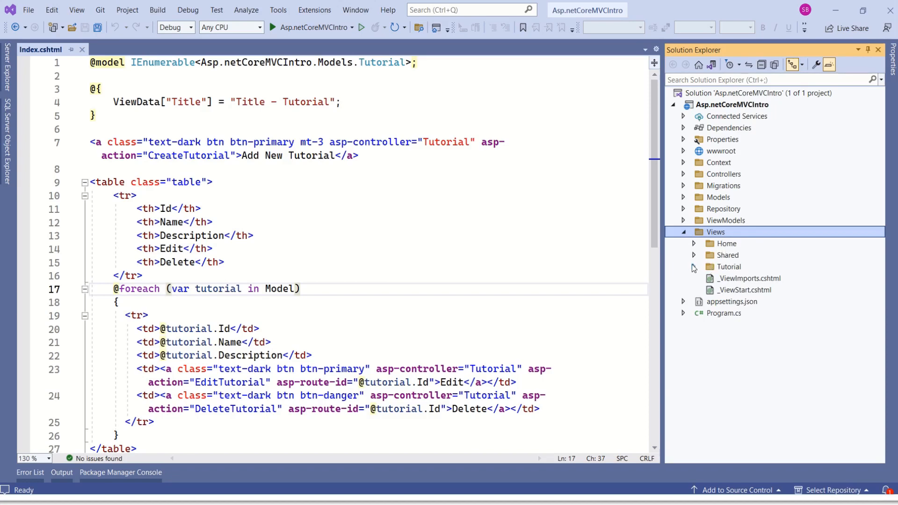
pyautogui.click(693, 266)
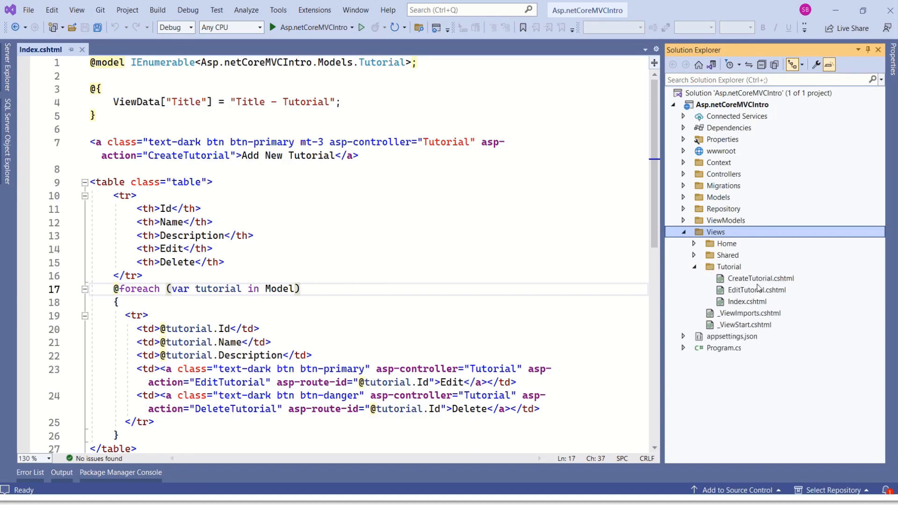
pyautogui.click(761, 279)
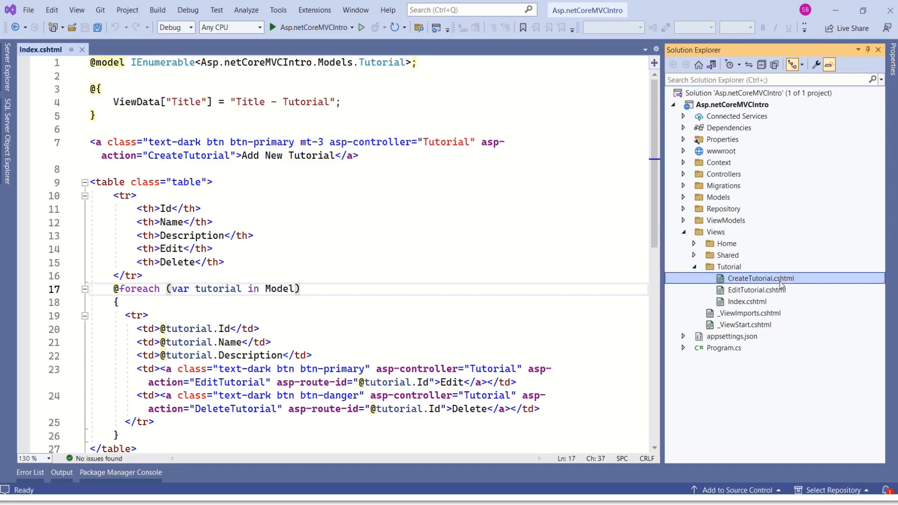
pyautogui.doubleClick(760, 279)
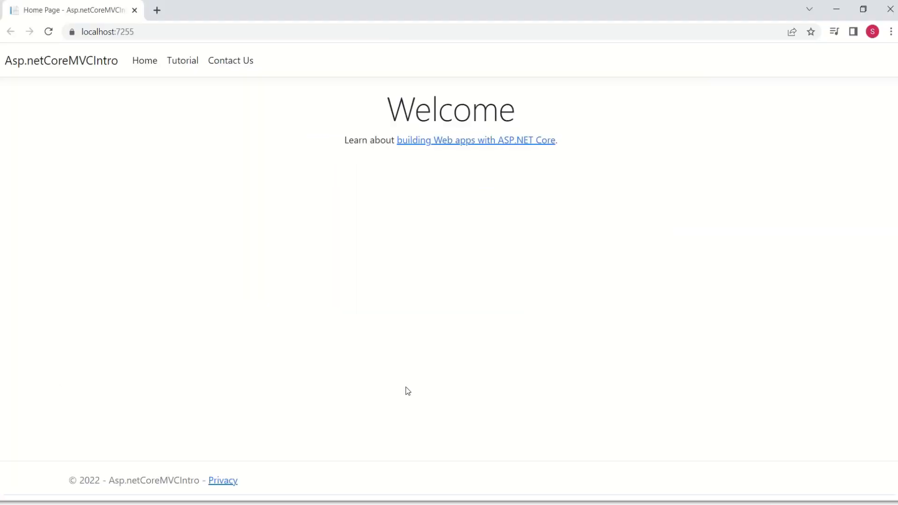
pyautogui.moveTo(197, 121)
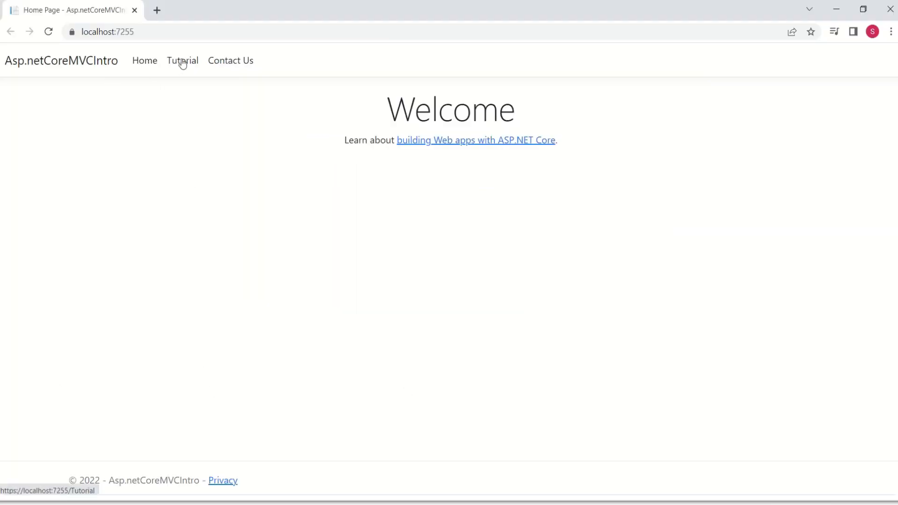
pyautogui.moveTo(169, 174)
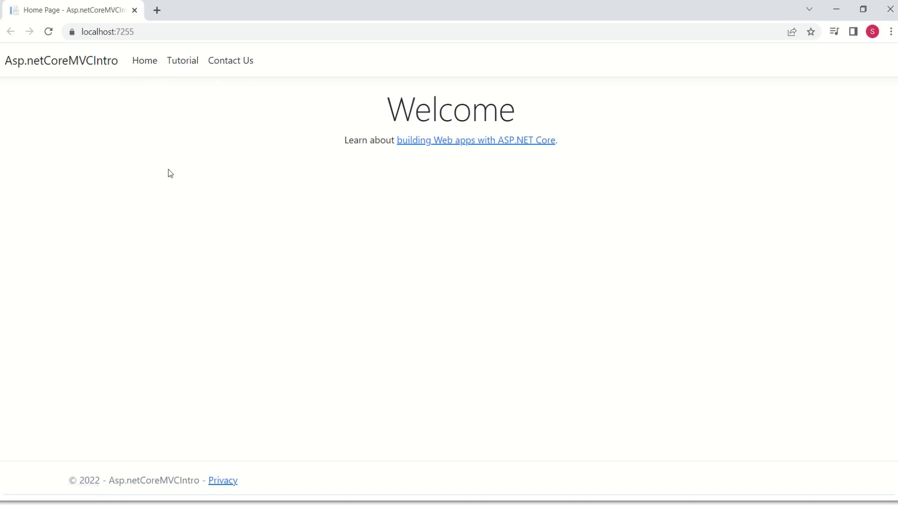
# Step: Navigate to the Tutorial list page via the navbar Tutorial link
pyautogui.click(182, 61)
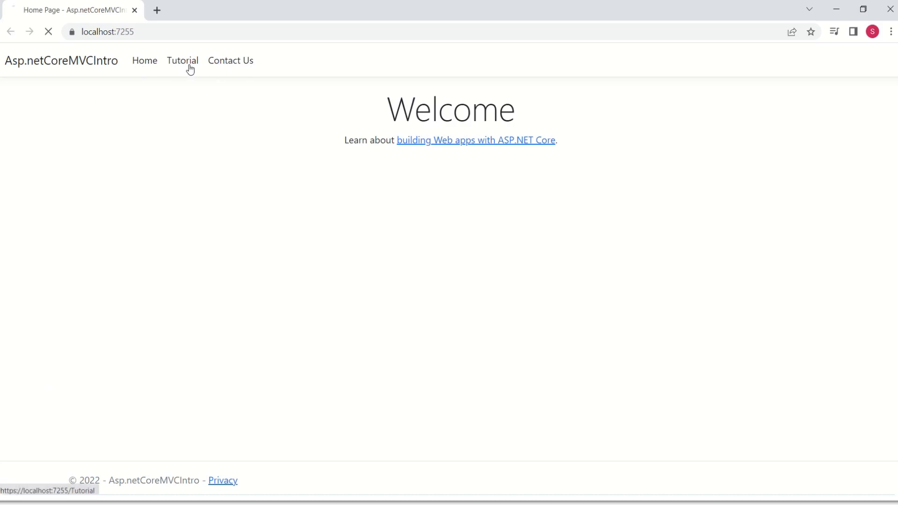
pyautogui.click(182, 61)
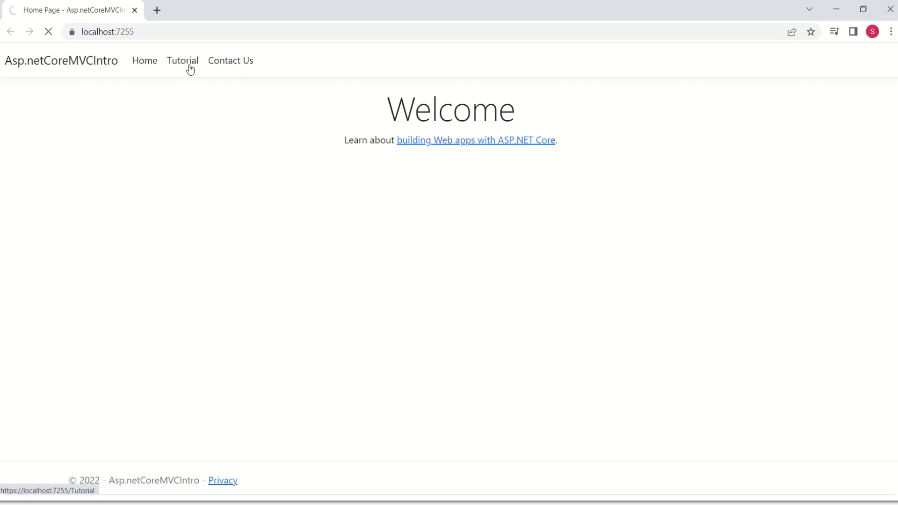
pyautogui.click(182, 60)
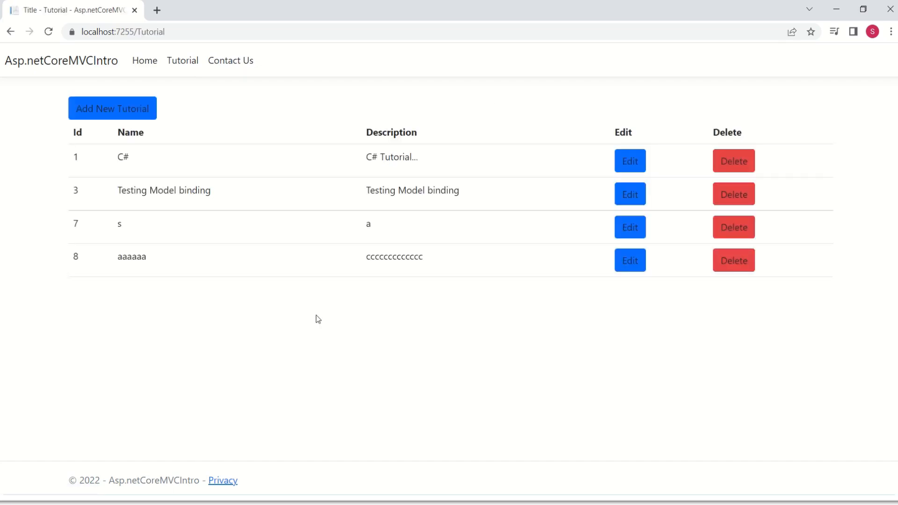
pyautogui.moveTo(627, 396)
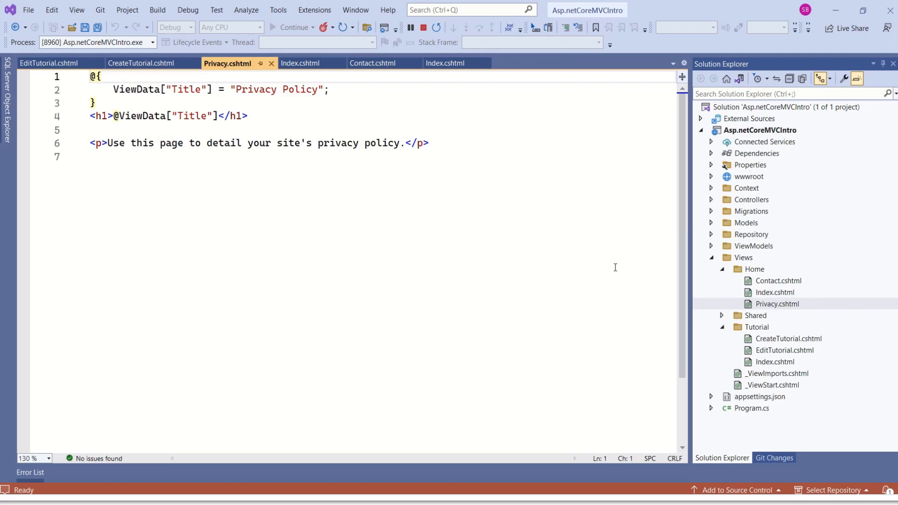
pyautogui.moveTo(742, 345)
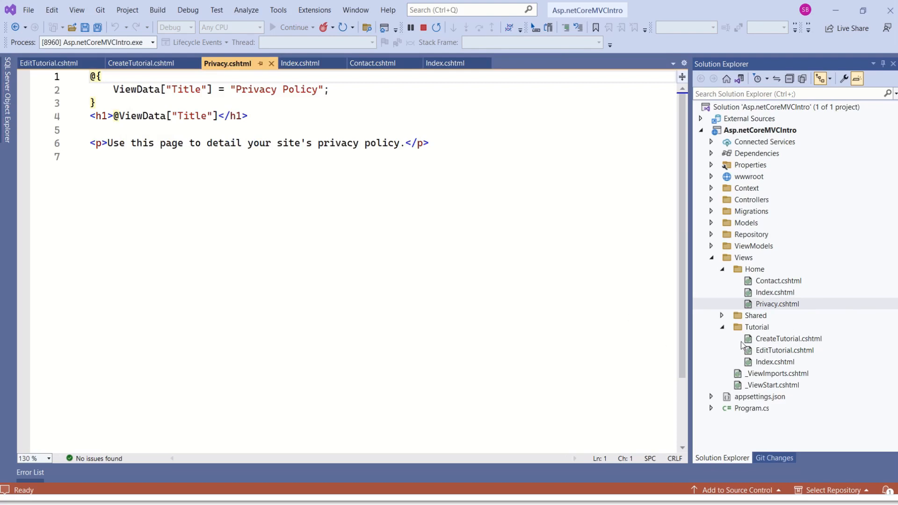
# Step: Open EditTutorial.cshtml to view its edit form markup, then return to the app
pyautogui.click(777, 304)
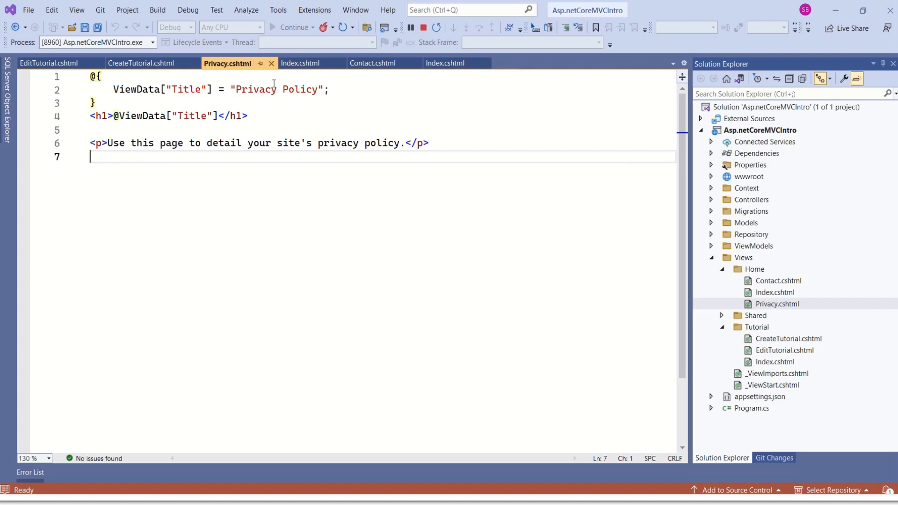
pyautogui.moveTo(873, 347)
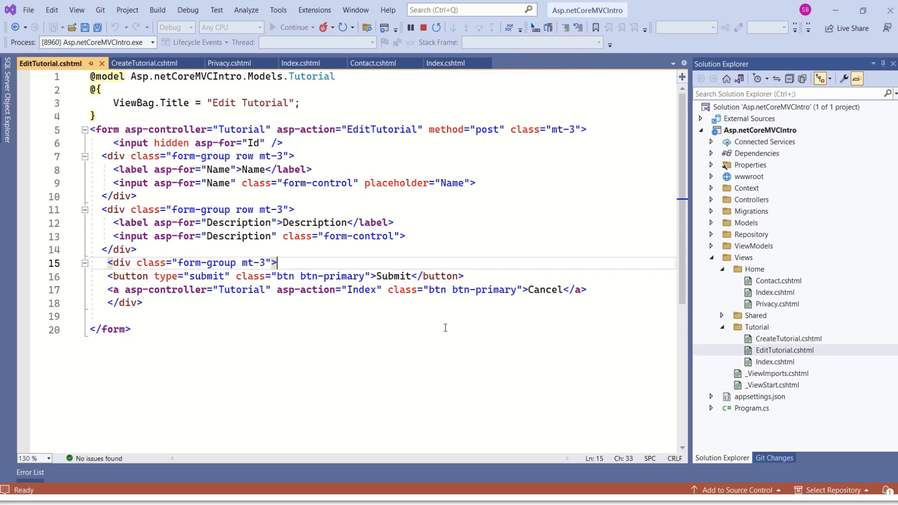
pyautogui.click(312, 54)
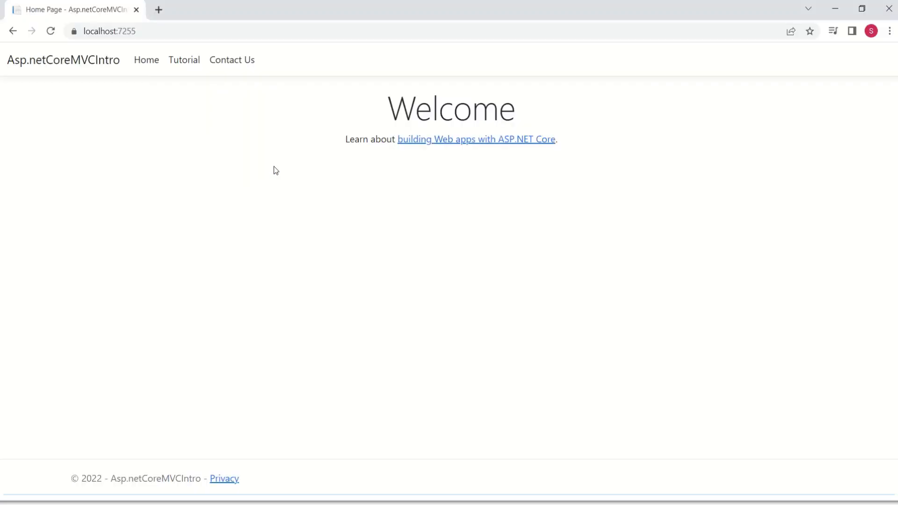
pyautogui.moveTo(687, 157)
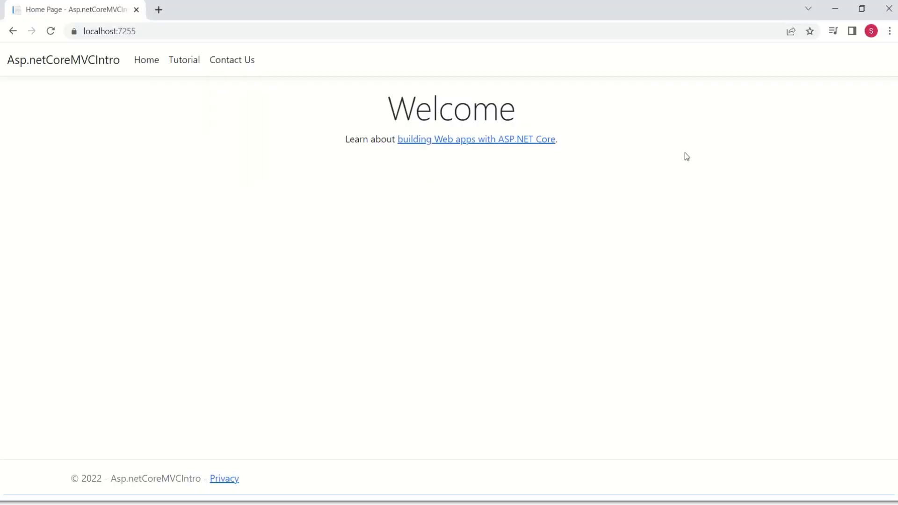
# Step: Visit the Contact page, then the Tutorial list, and try the Add New Tutorial form
pyautogui.click(232, 60)
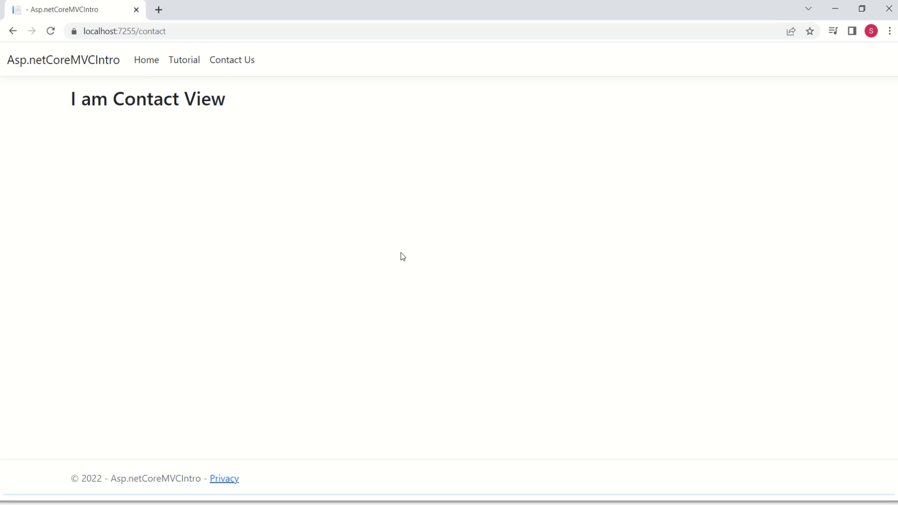
pyautogui.click(183, 59)
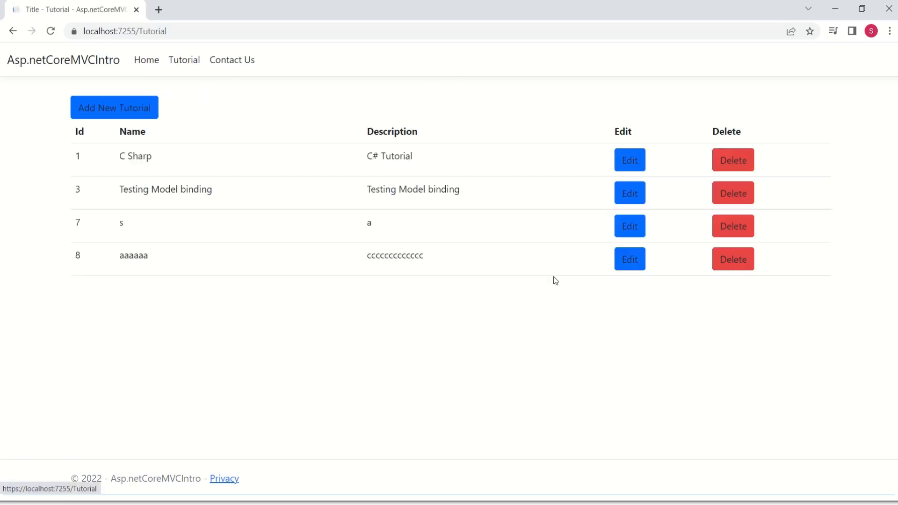
pyautogui.moveTo(201, 286)
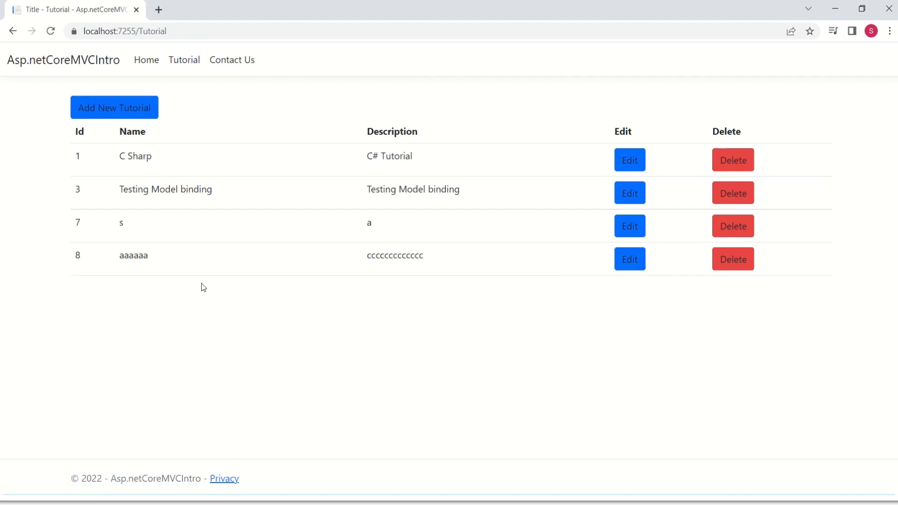
pyautogui.moveTo(179, 172)
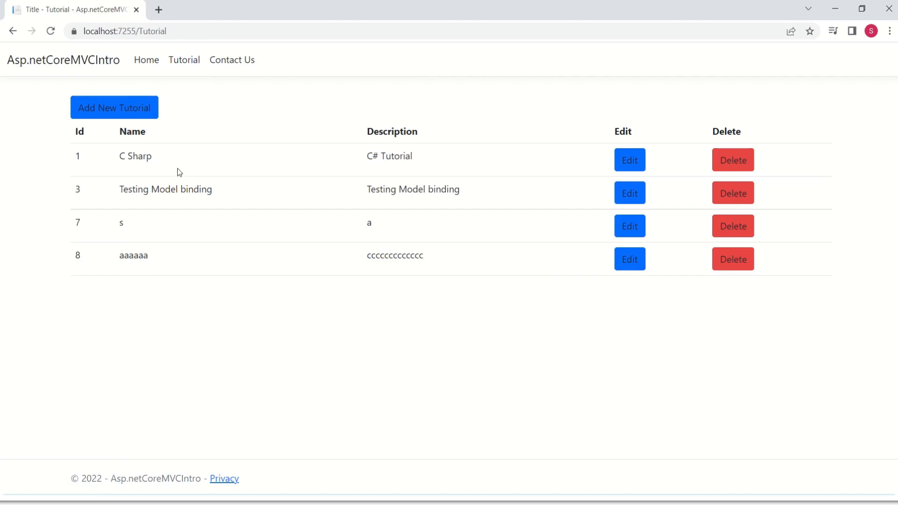
pyautogui.click(114, 107)
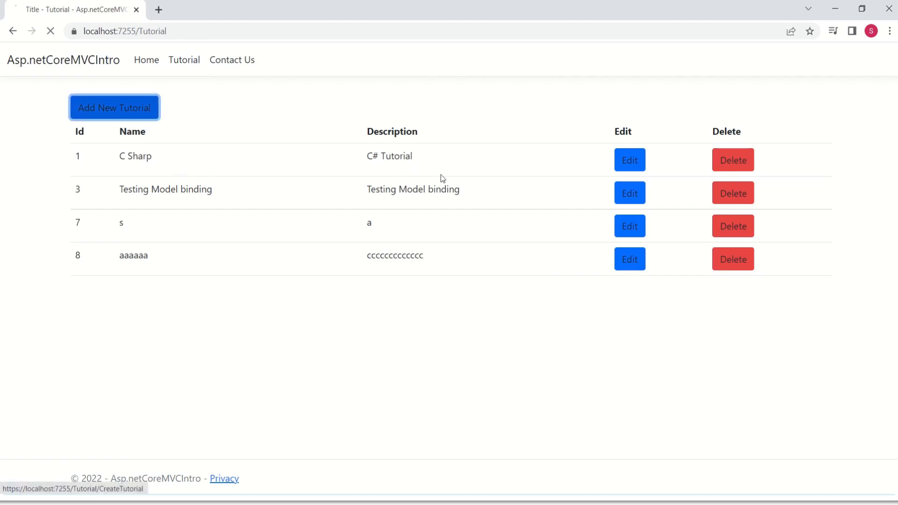
pyautogui.click(114, 107)
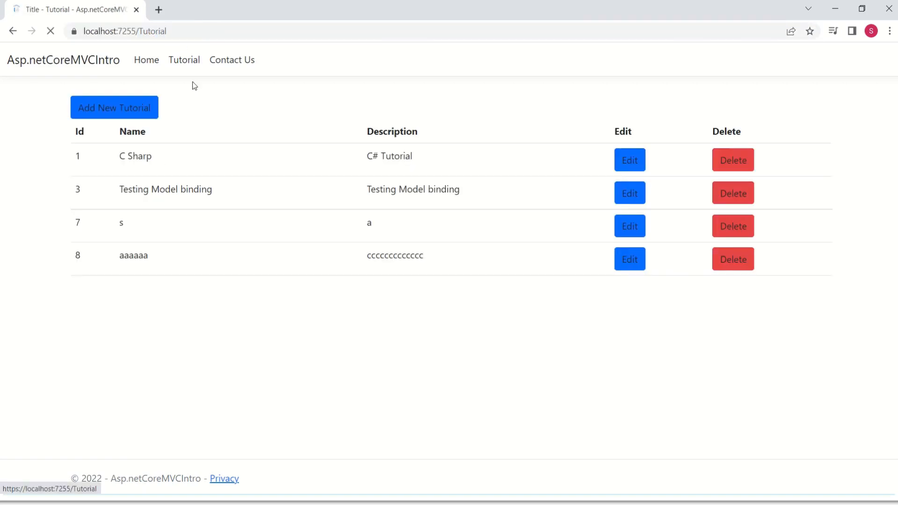
# Step: Open the edit form for the C Sharp tutorial from the list
pyautogui.click(628, 160)
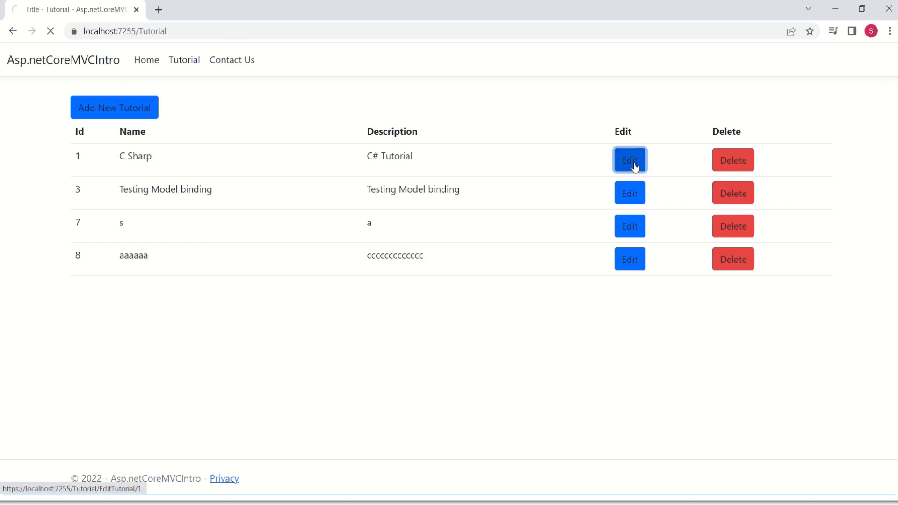
pyautogui.click(628, 160)
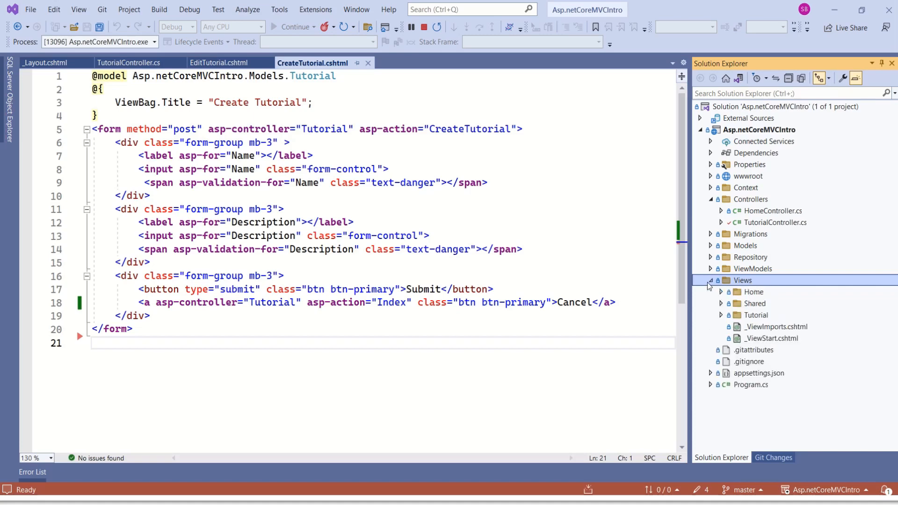
pyautogui.click(754, 291)
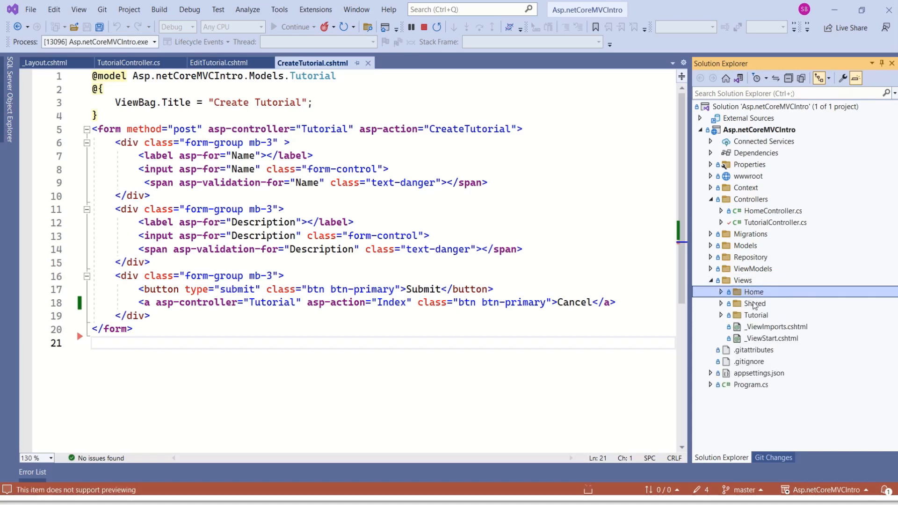
pyautogui.click(754, 314)
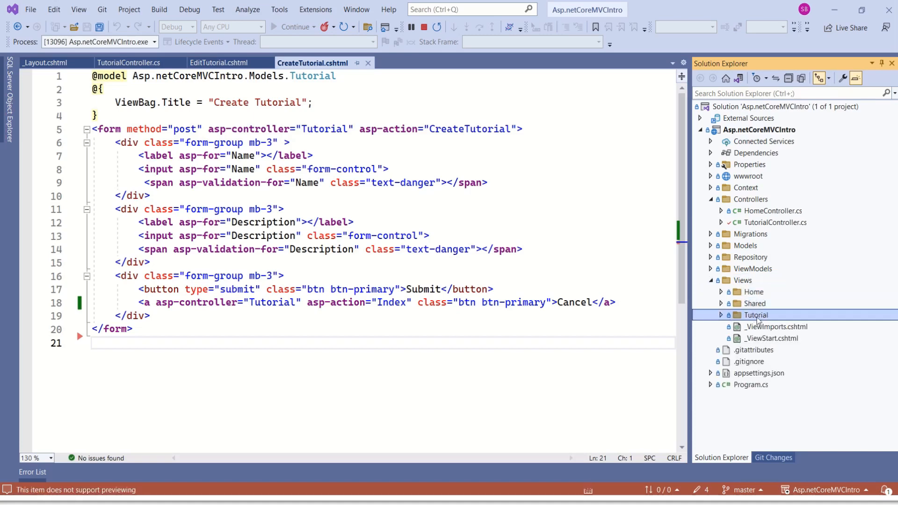
pyautogui.click(721, 314)
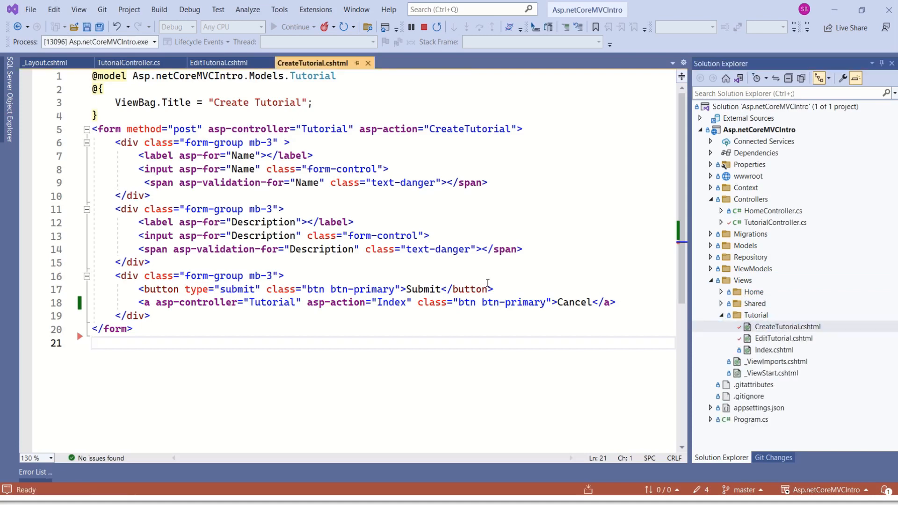
pyautogui.click(86, 129)
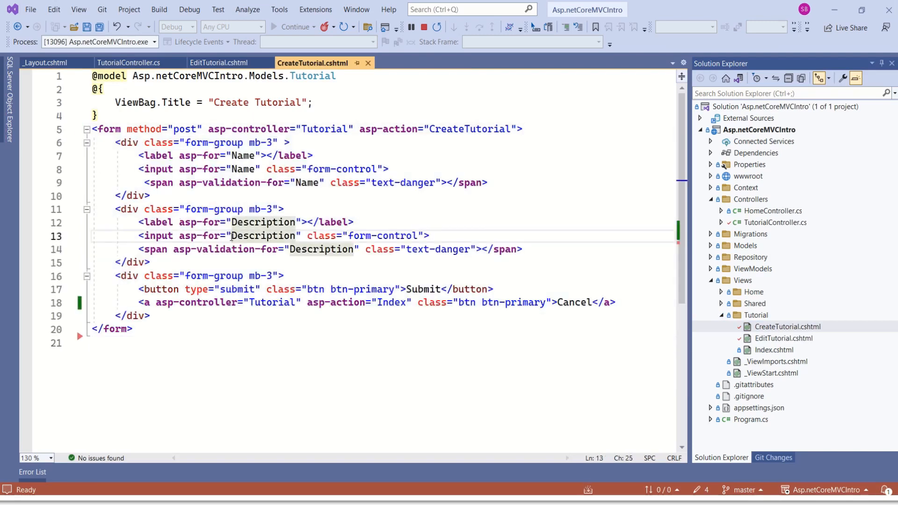
pyautogui.click(782, 337)
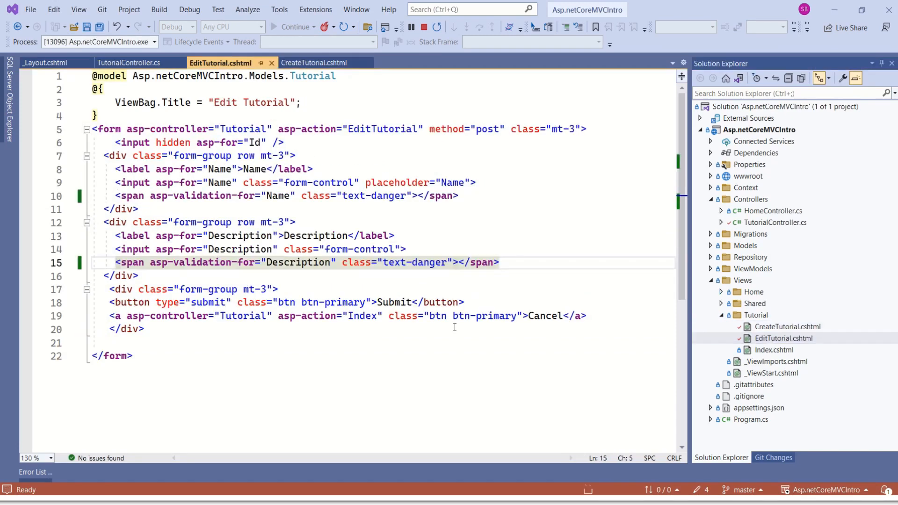
pyautogui.click(313, 63)
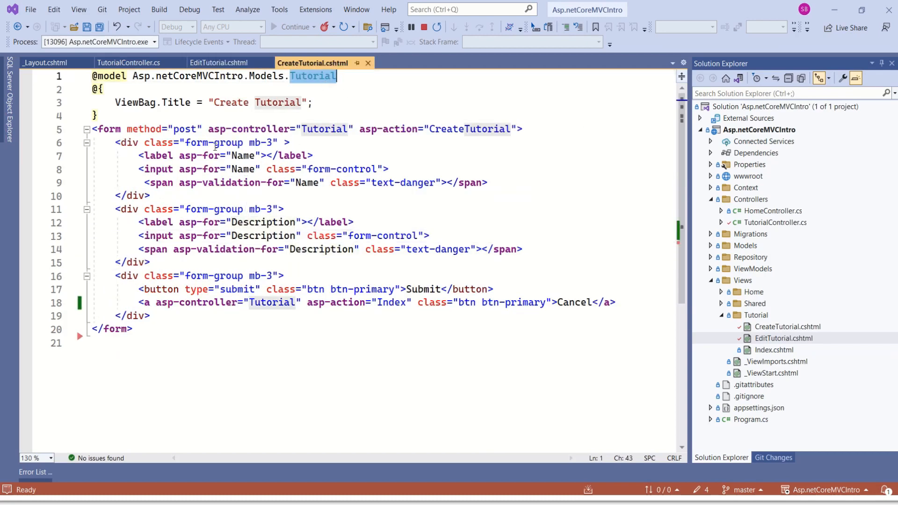
pyautogui.moveTo(115, 143); pyautogui.dragTo(378, 169)
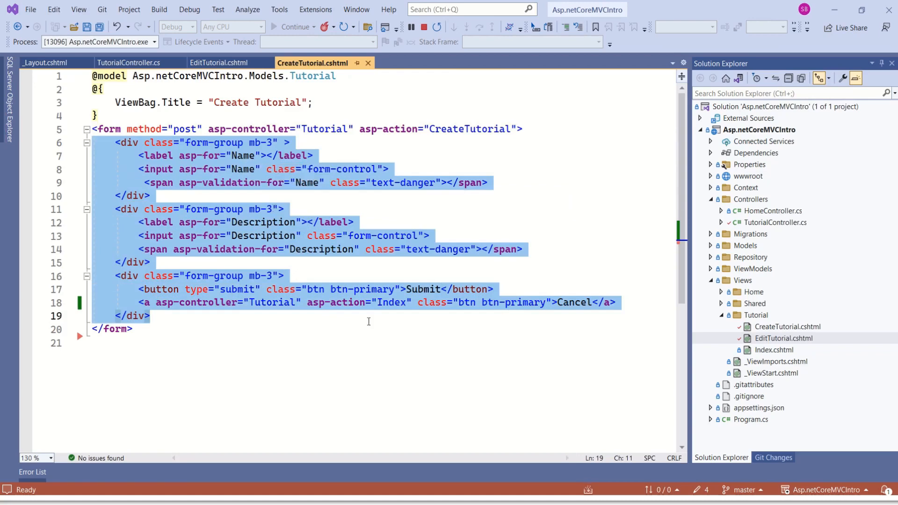
pyautogui.moveTo(33, 116)
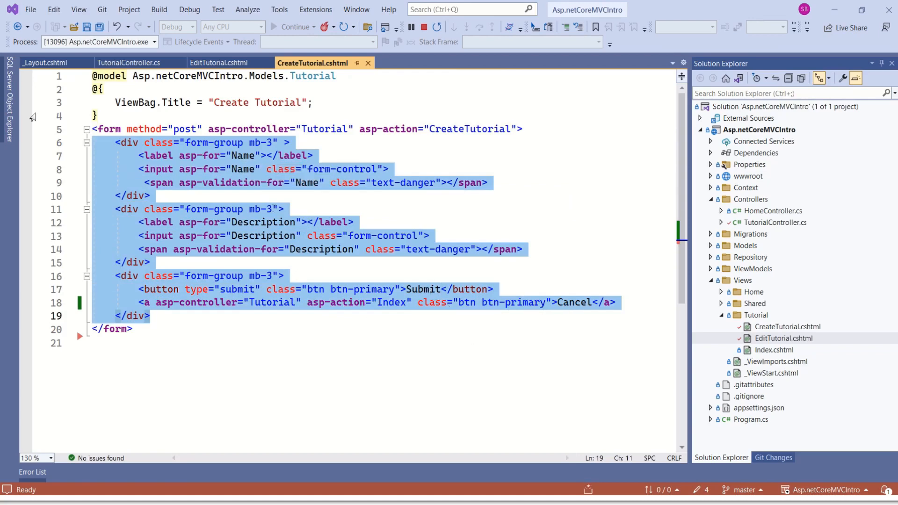
pyautogui.click(219, 62)
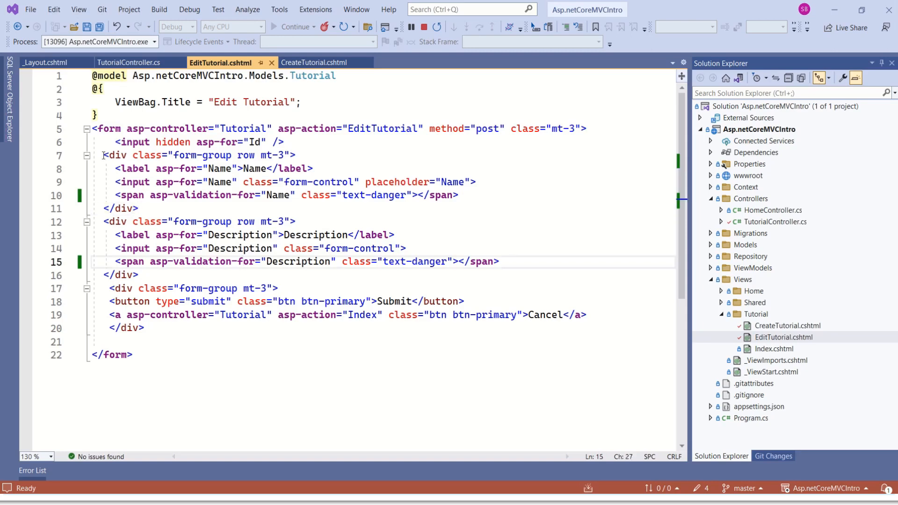
pyautogui.moveTo(102, 155); pyautogui.dragTo(145, 327)
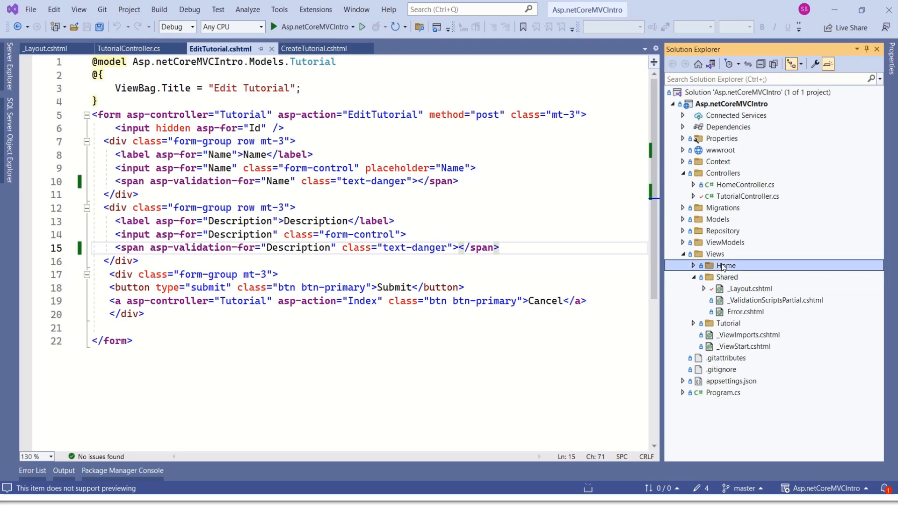
pyautogui.click(728, 324)
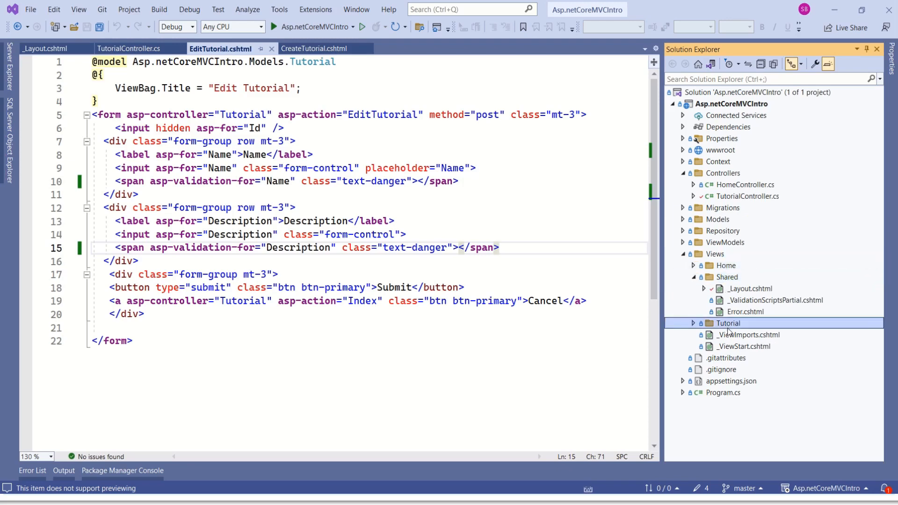
pyautogui.click(728, 276)
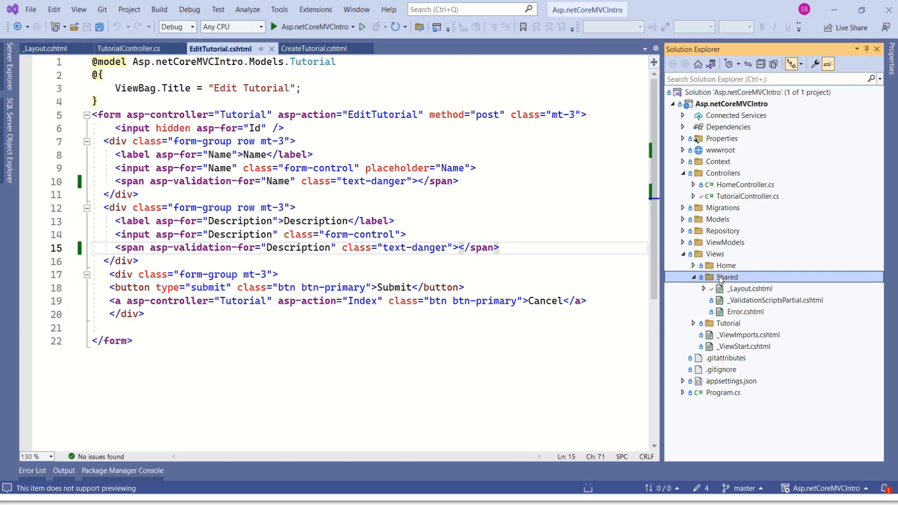
pyautogui.moveTo(736, 283)
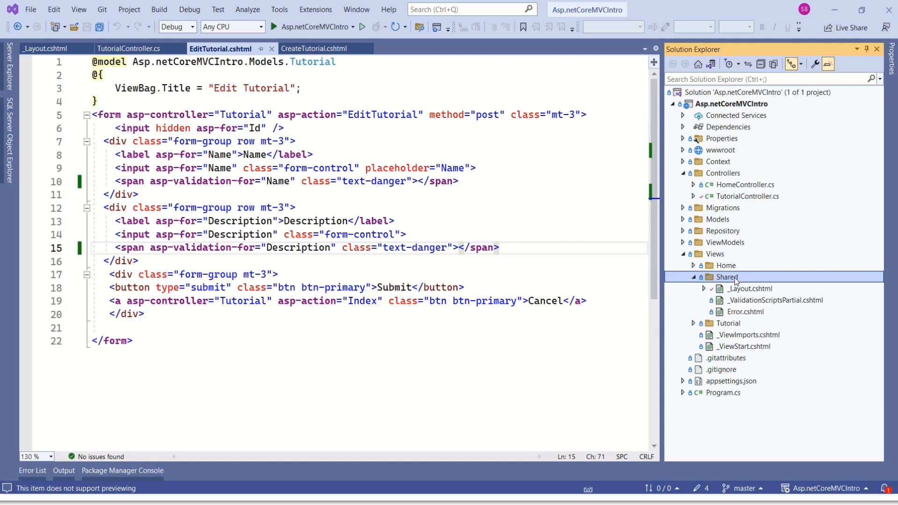
pyautogui.rightClick(727, 276)
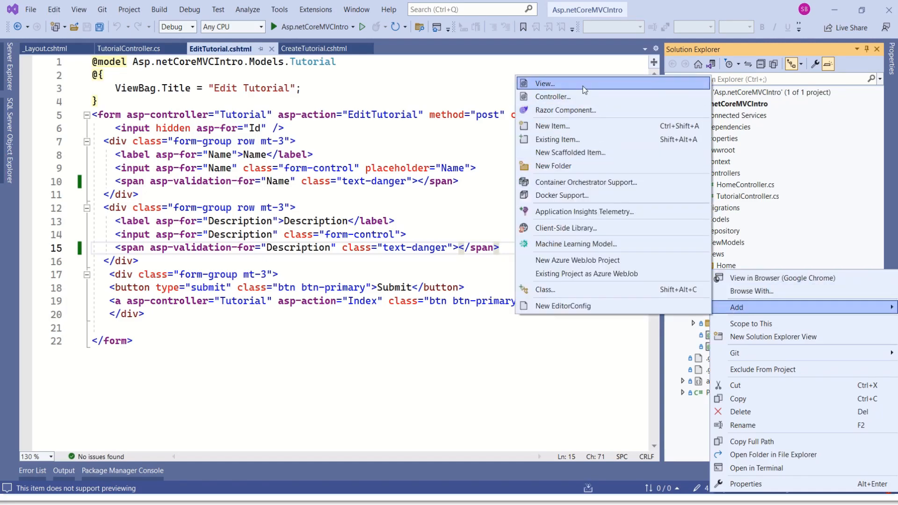
# Step: Add an empty Razor view named _TutorialFormFields to Views/Shared and clear its template content
pyautogui.click(543, 83)
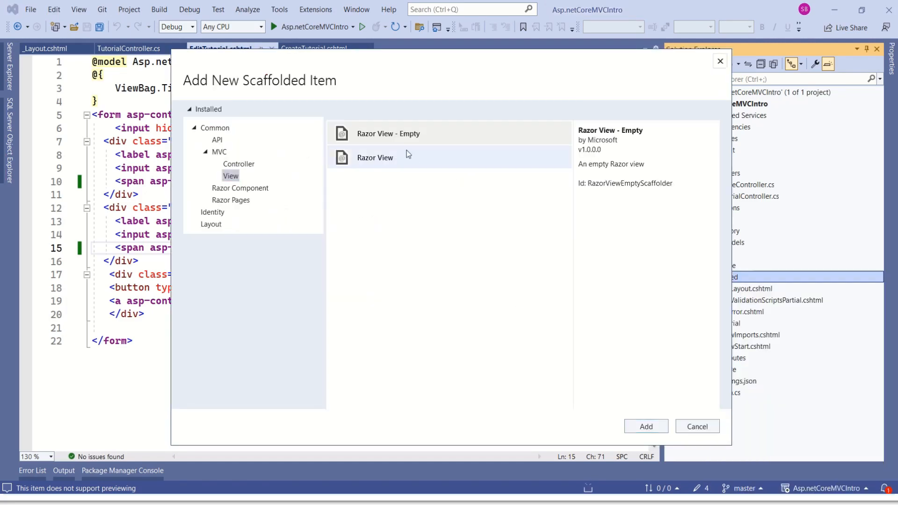
pyautogui.click(388, 134)
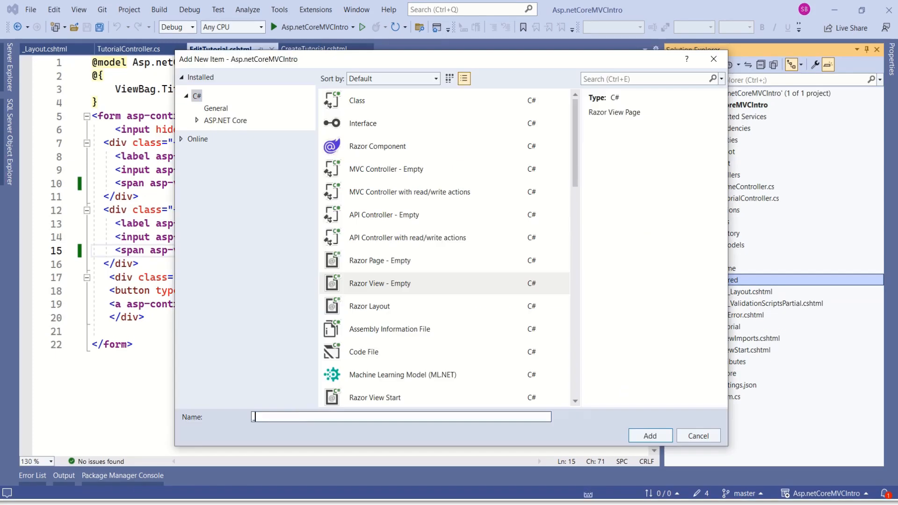
pyautogui.write('_TutorialForm')
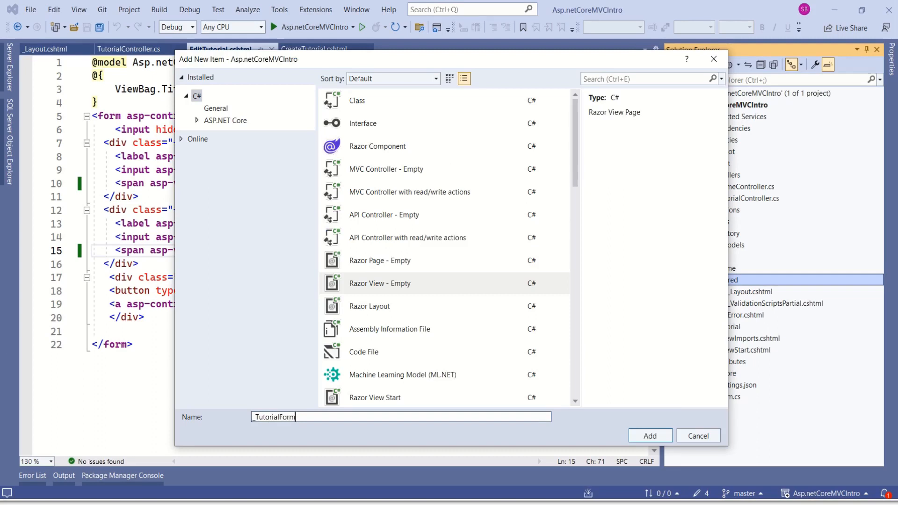
pyautogui.write('Fields')
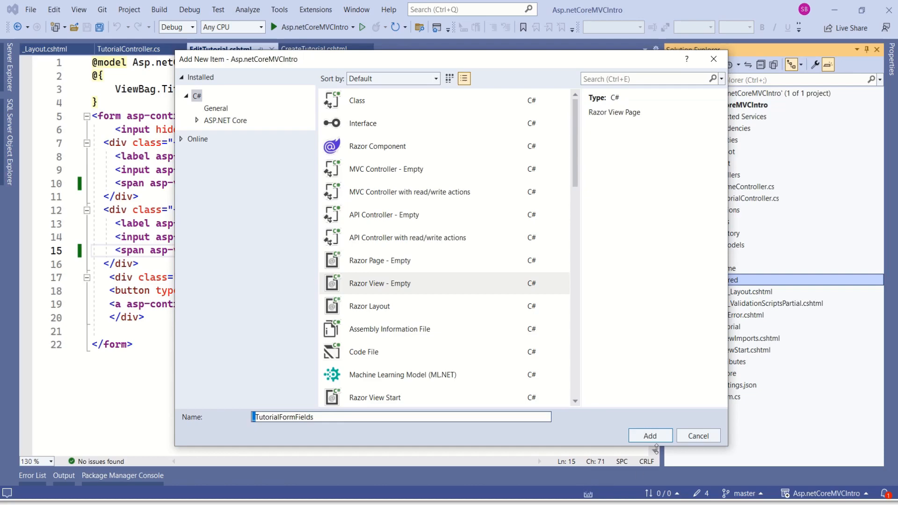
pyautogui.click(650, 435)
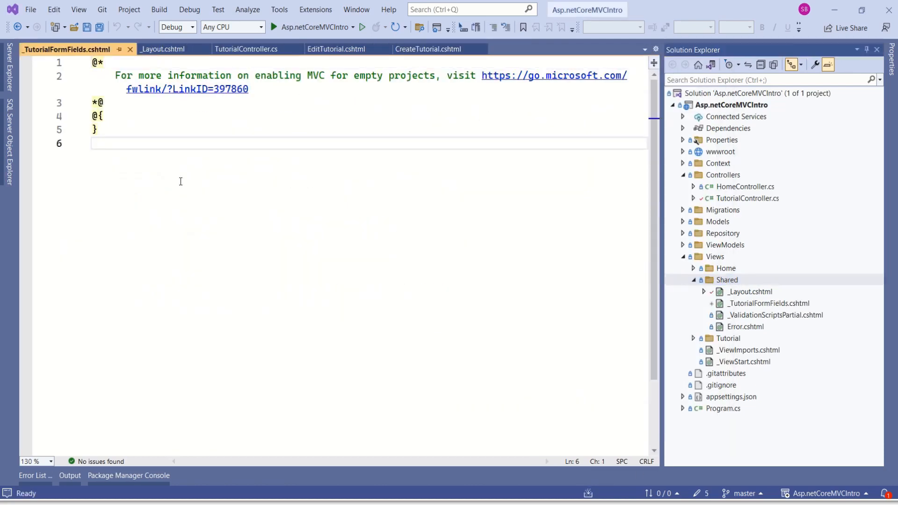
pyautogui.press('ctrl+a')
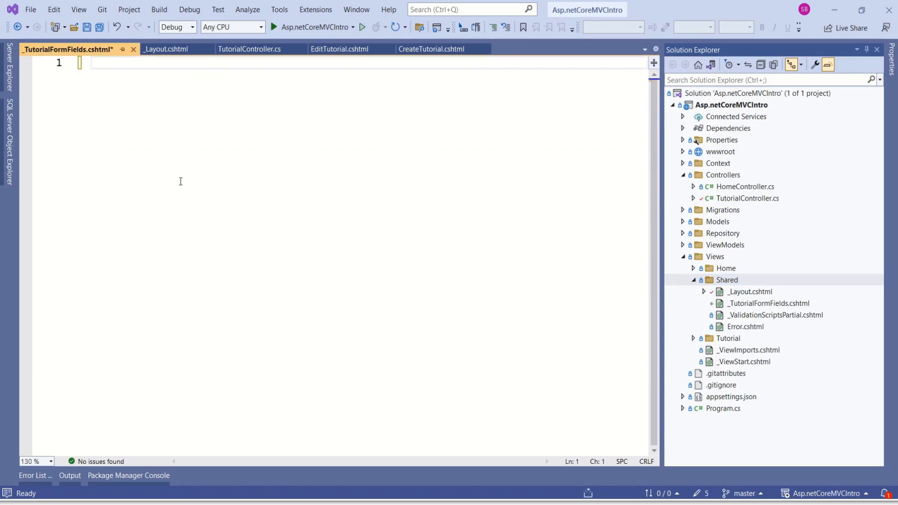
# Step: Cut the form-group markup from CreateTutorial and paste it into _TutorialFormFields
pyautogui.click(426, 48)
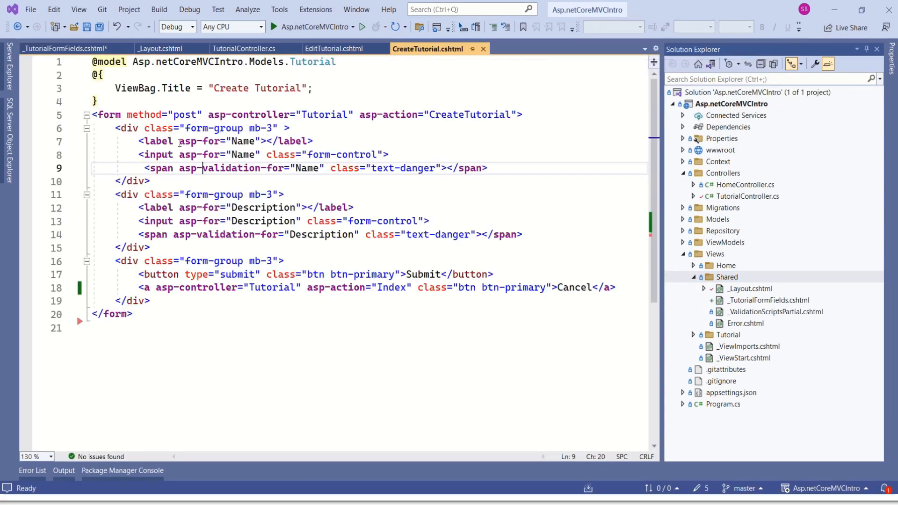
pyautogui.click(223, 141)
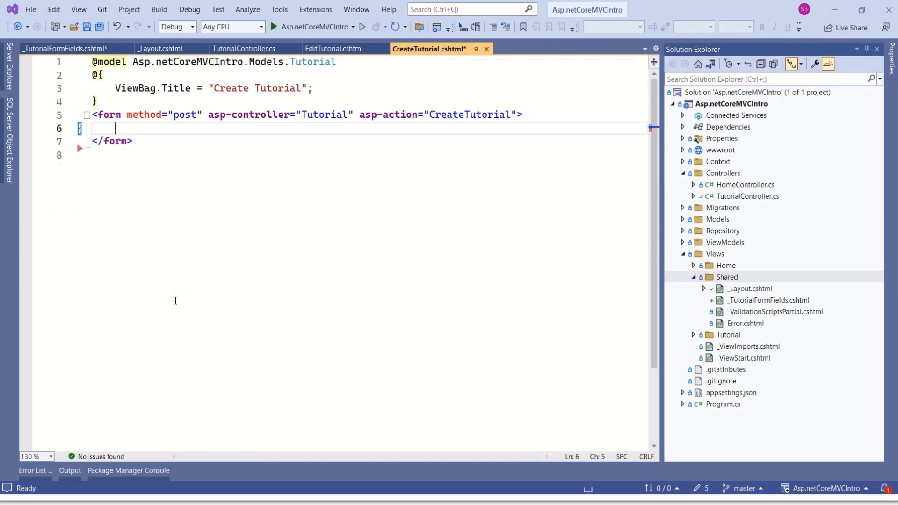
pyautogui.click(67, 48)
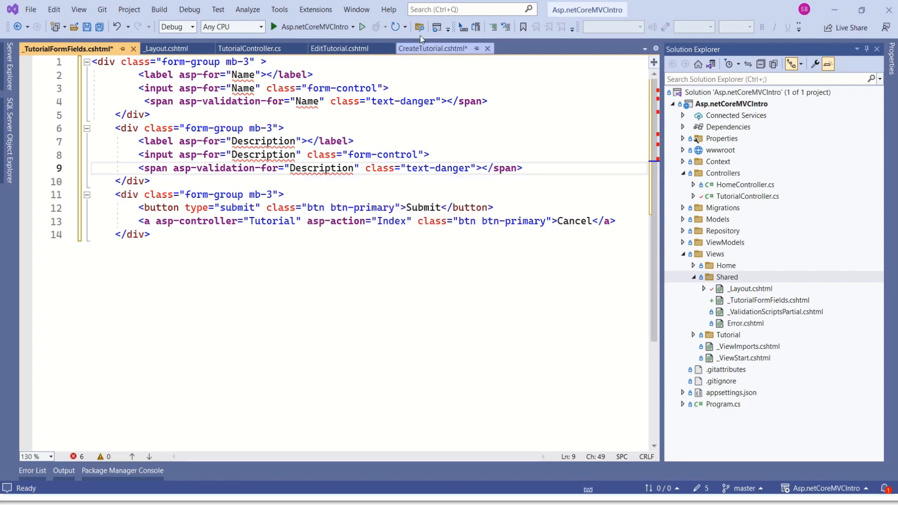
# Step: Start a <partial name="_" /> tag helper in CreateTutorial's form, then save _TutorialFormFields
pyautogui.click(432, 48)
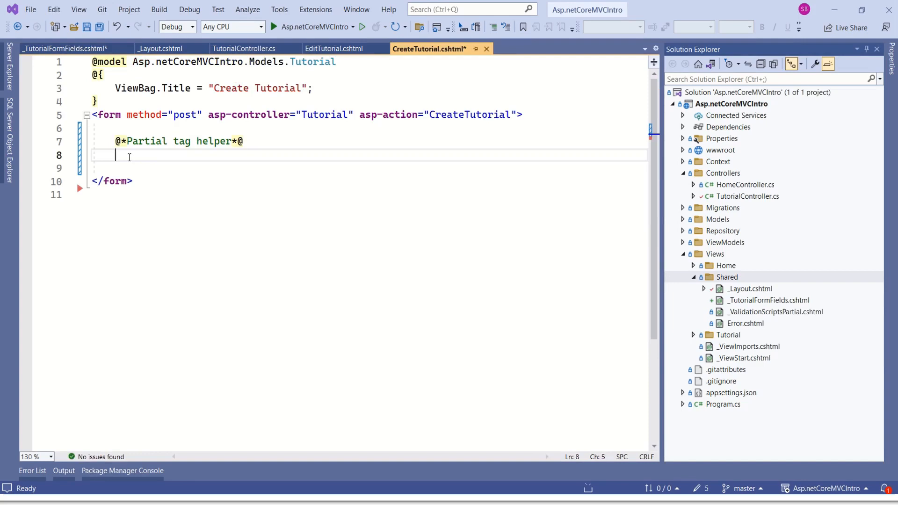
pyautogui.write('<partial/>')
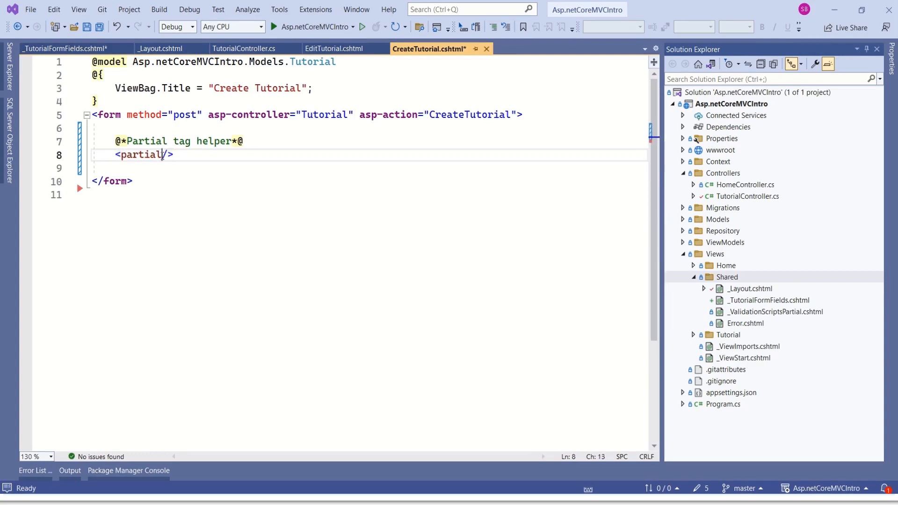
pyautogui.write('name')
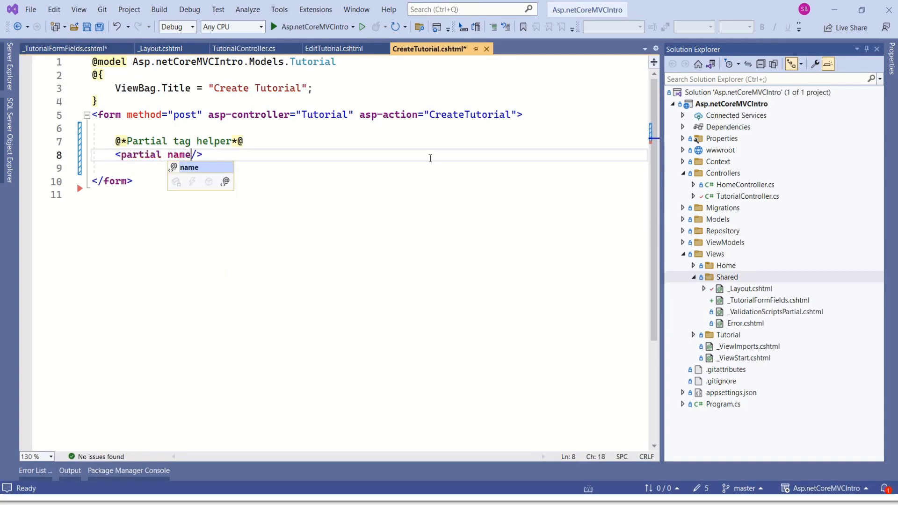
pyautogui.write('="')
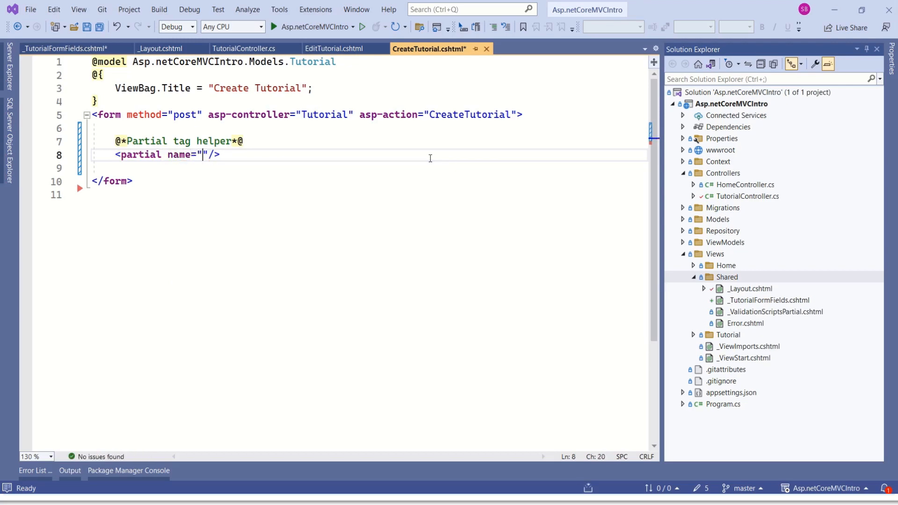
pyautogui.write('_')
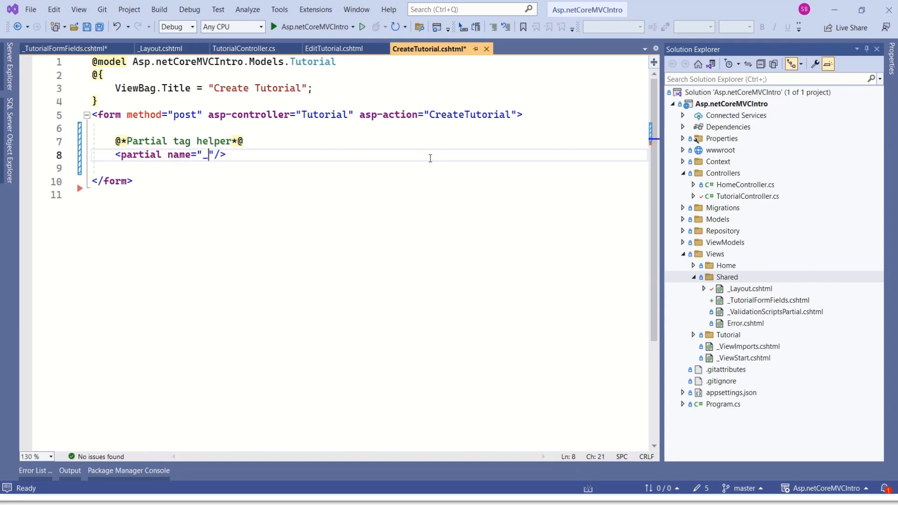
pyautogui.click(67, 48)
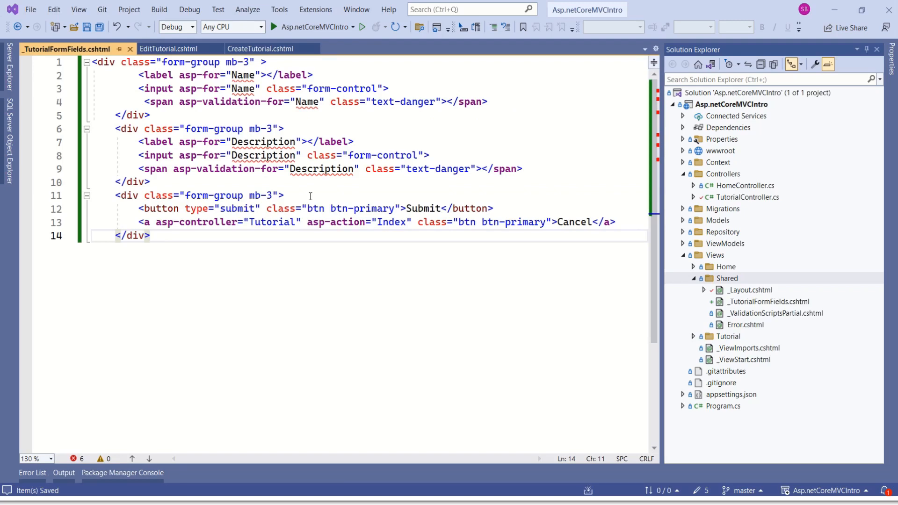
pyautogui.moveTo(321, 168)
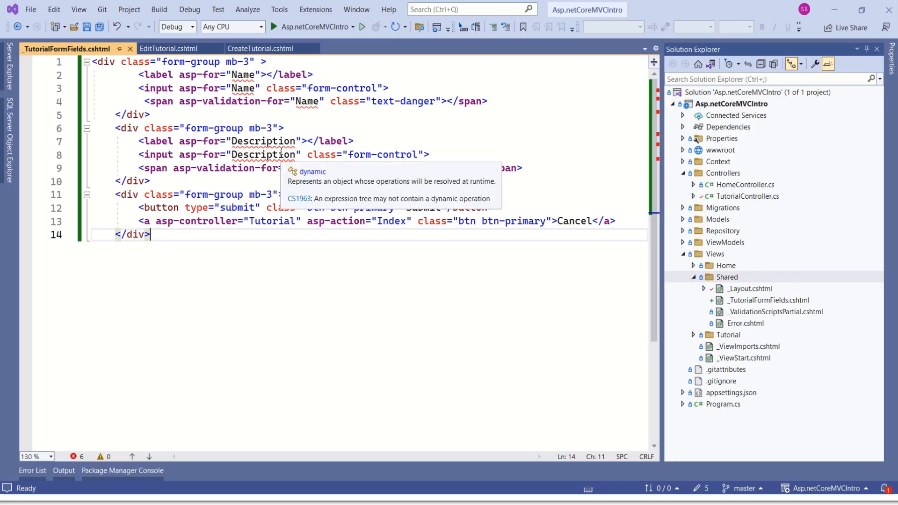
# Step: Add model="Model" to the <partial> tag in CreateTutorial.cshtml
pyautogui.click(257, 48)
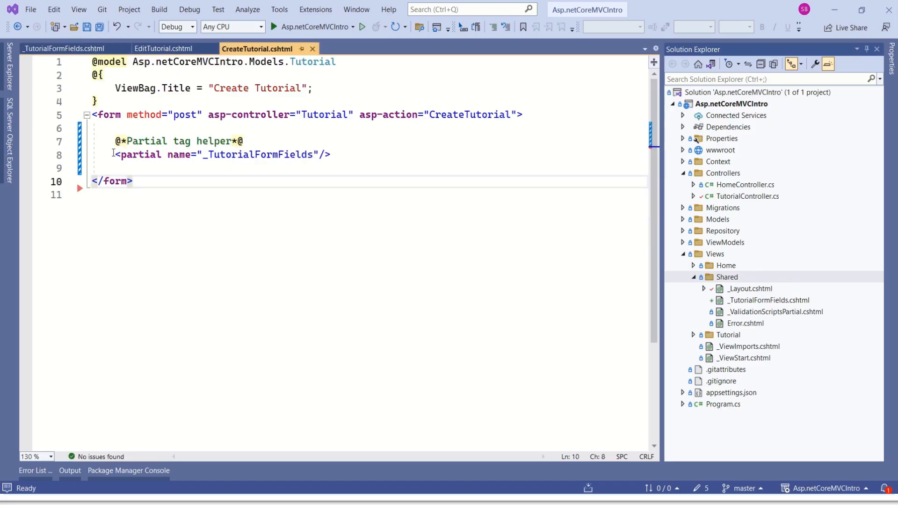
pyautogui.doubleClick(256, 155)
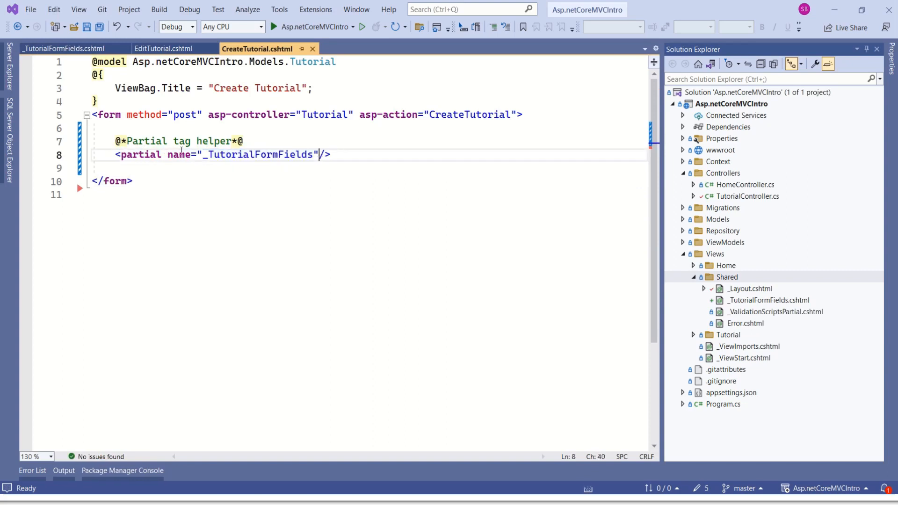
pyautogui.doubleClick(179, 155)
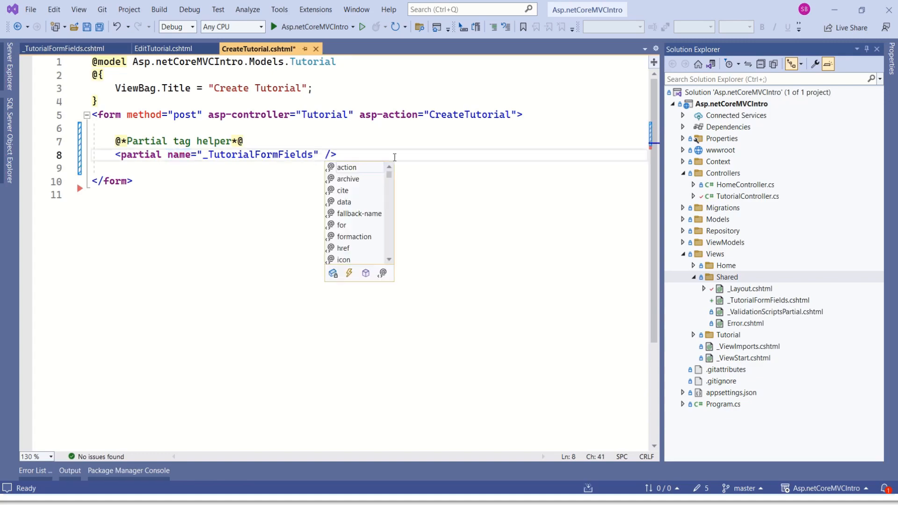
pyautogui.write('model="')
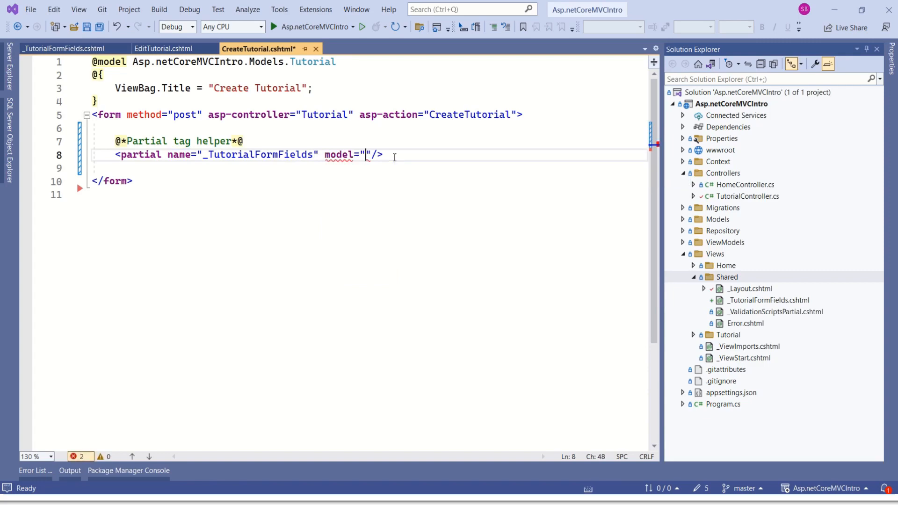
pyautogui.write('Model')
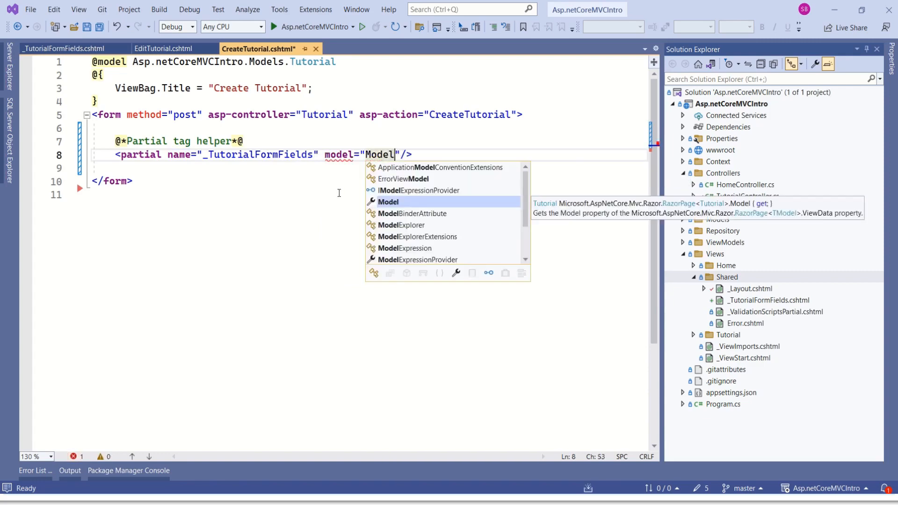
pyautogui.click(66, 49)
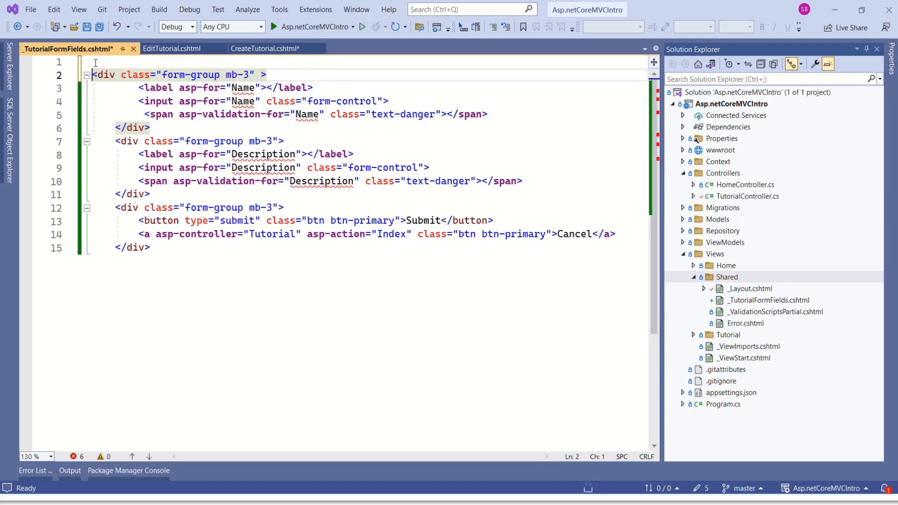
pyautogui.write('@model Asp.netCoreMVCIntro.Models.Tutorial')
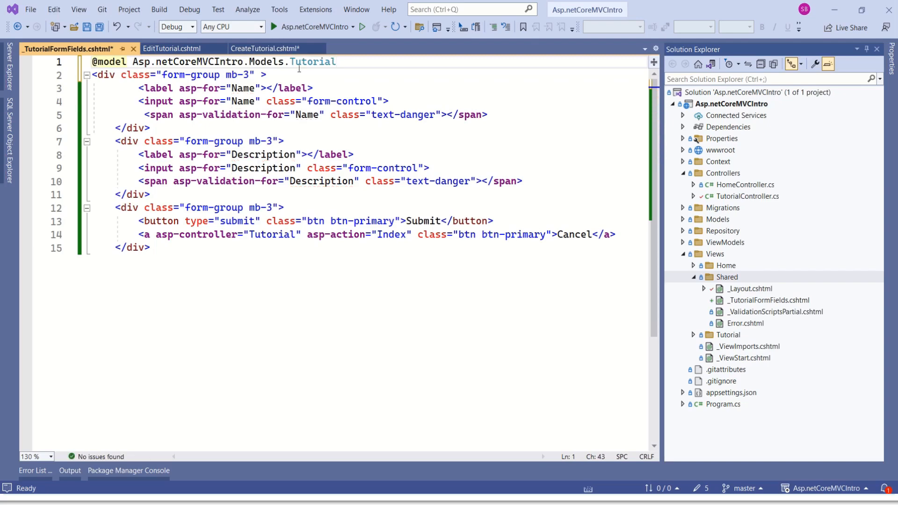
pyautogui.doubleClick(313, 61)
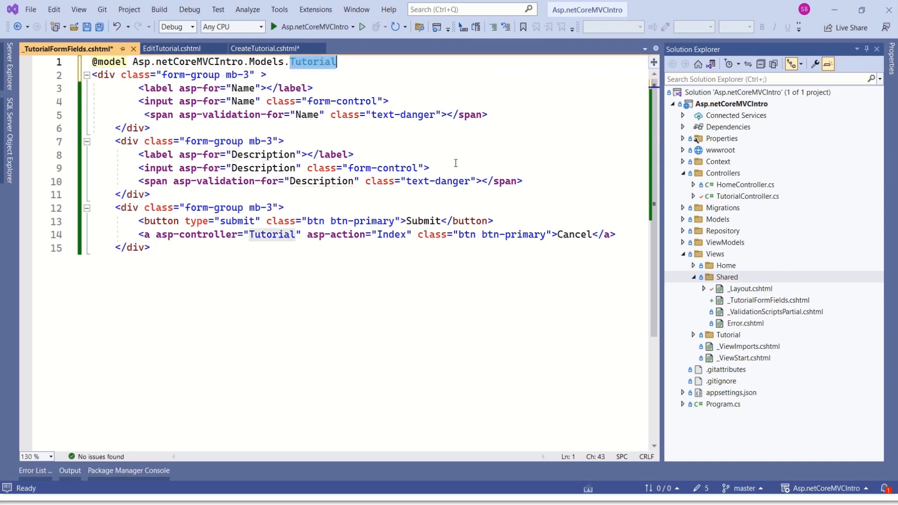
pyautogui.click(257, 48)
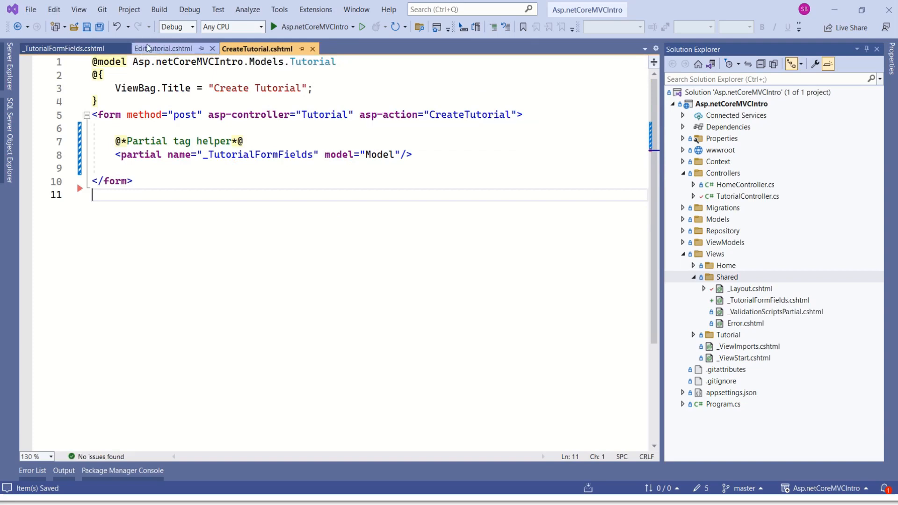
# Step: Add <partial name="_TutorialFormFields" model="Model" /> inside EditTutorial's form
pyautogui.click(165, 48)
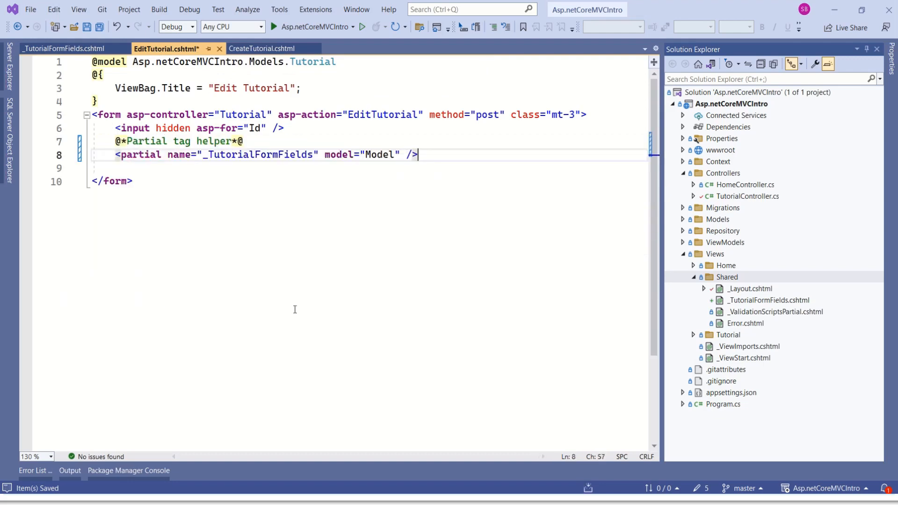
pyautogui.moveTo(298, 308)
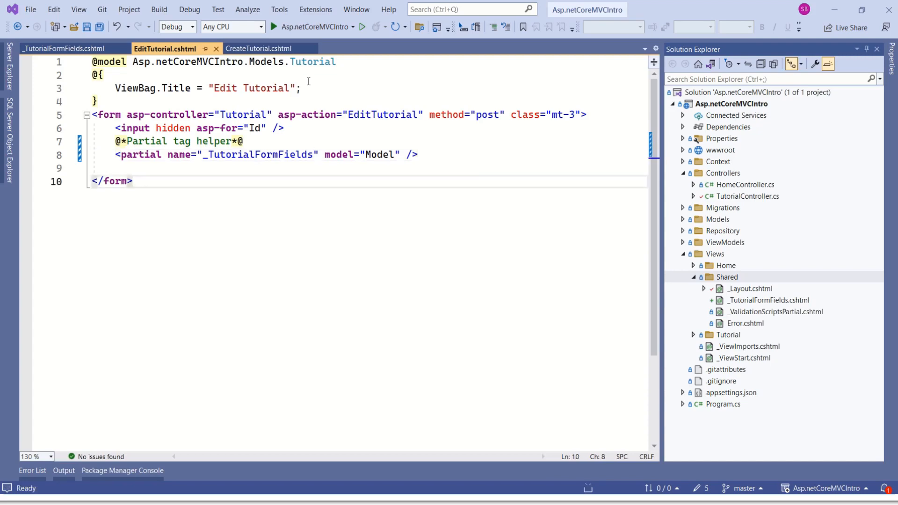
# Step: Run the app and submit a New Tutorial entry through the Add New Tutorial form
pyautogui.click(361, 27)
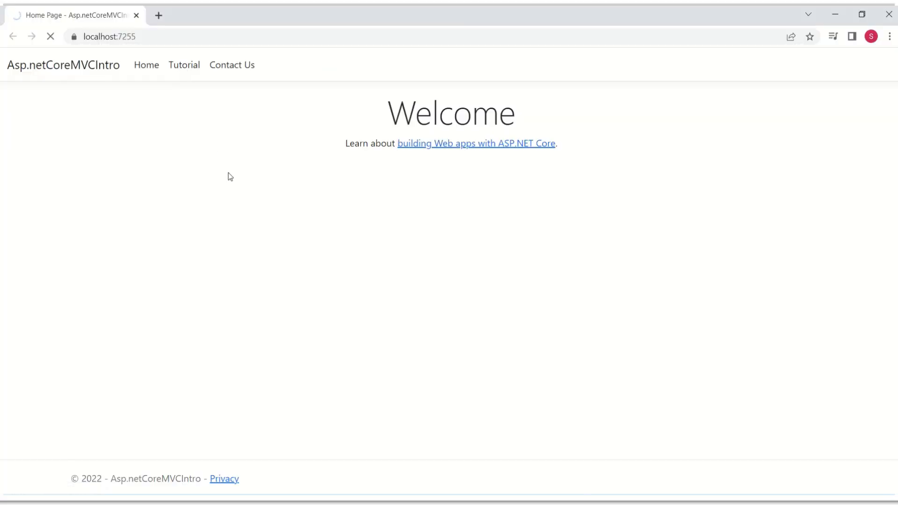
pyautogui.click(184, 64)
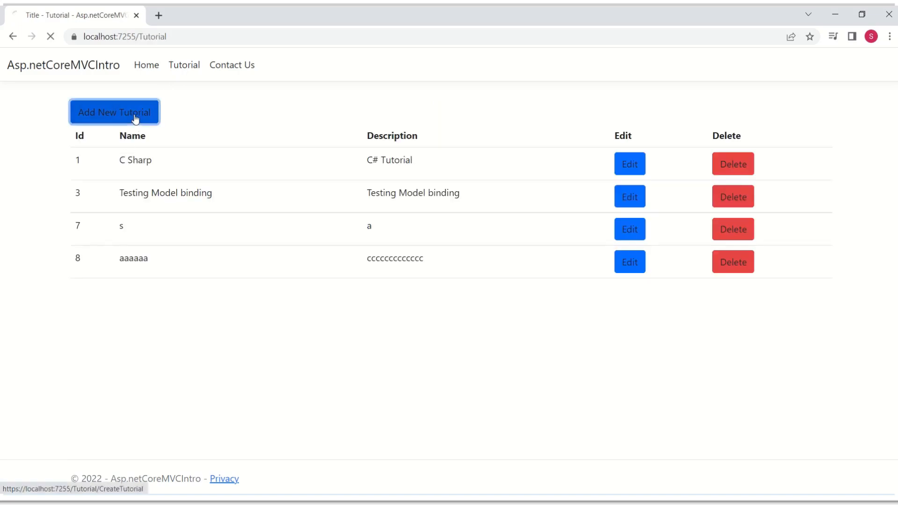
pyautogui.click(114, 112)
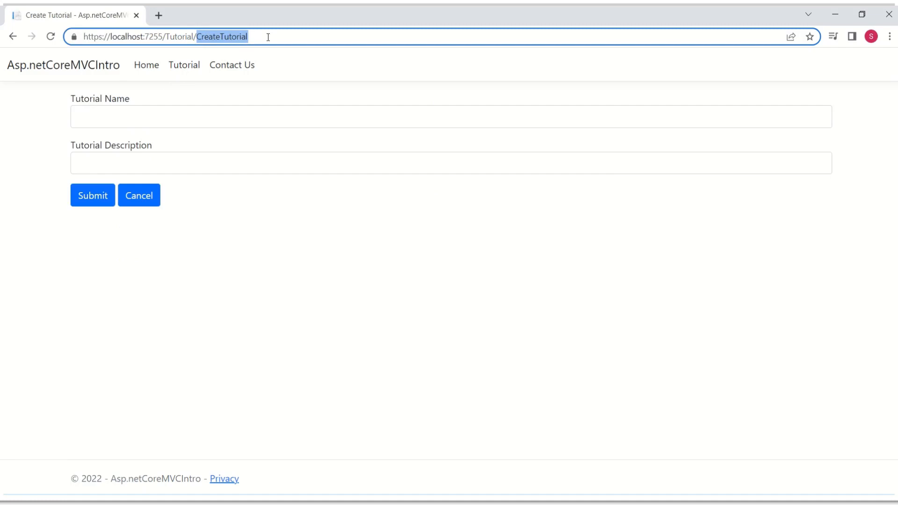
pyautogui.click(138, 196)
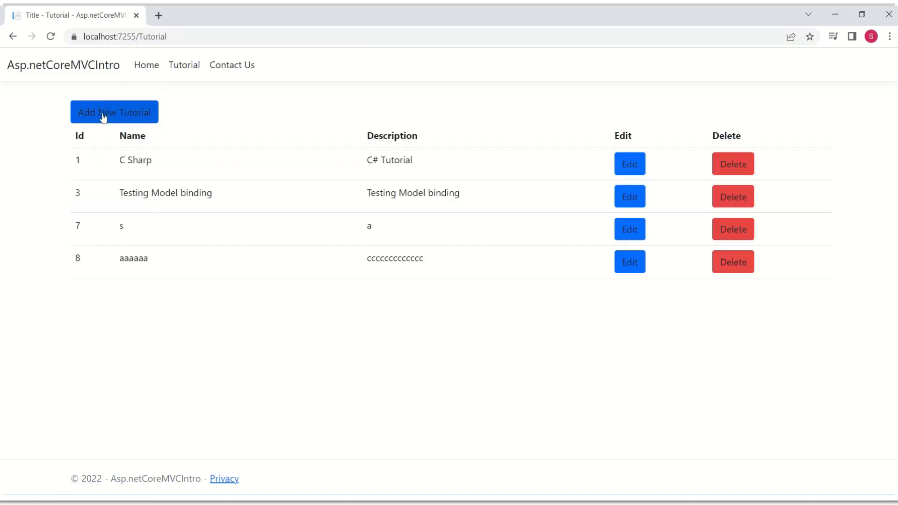
pyautogui.click(114, 111)
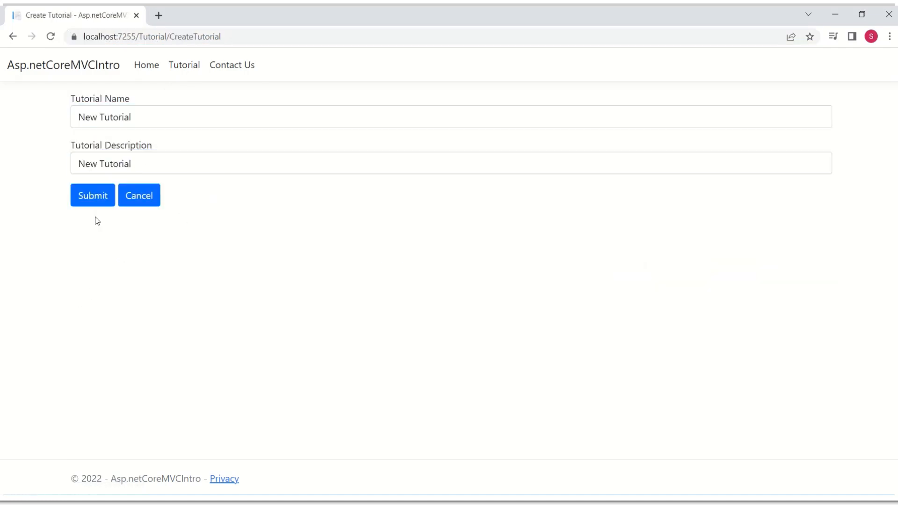
pyautogui.click(92, 195)
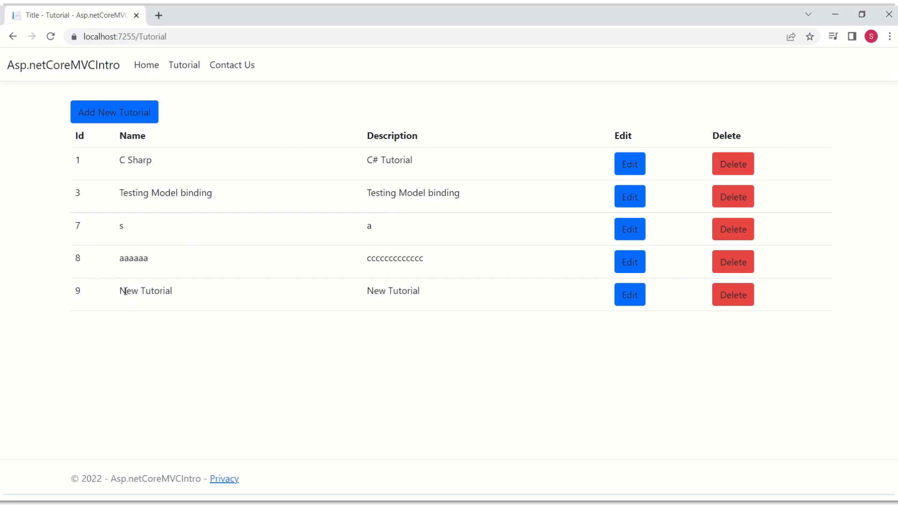
pyautogui.moveTo(486, 355)
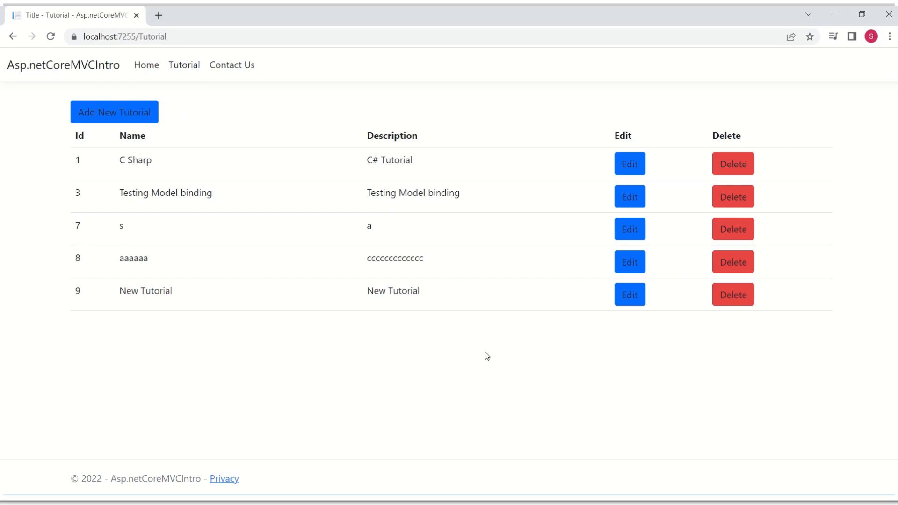
pyautogui.moveTo(629, 295)
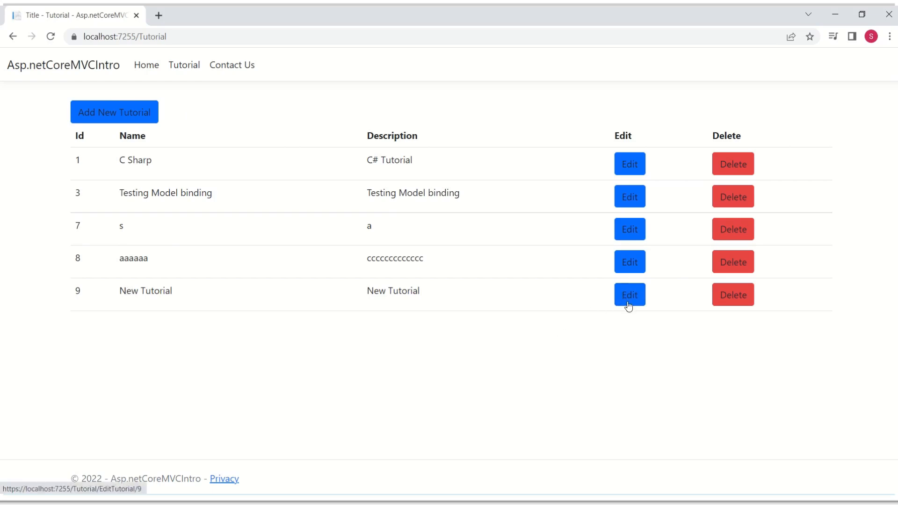
# Step: Rename tutorial 9 to 'New Tutorial again' through its Edit form and submit
pyautogui.click(629, 294)
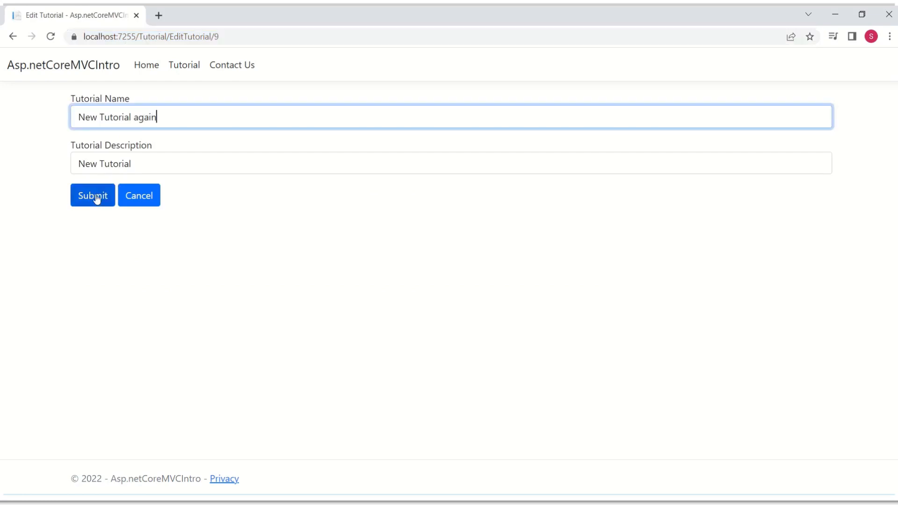
pyautogui.click(92, 194)
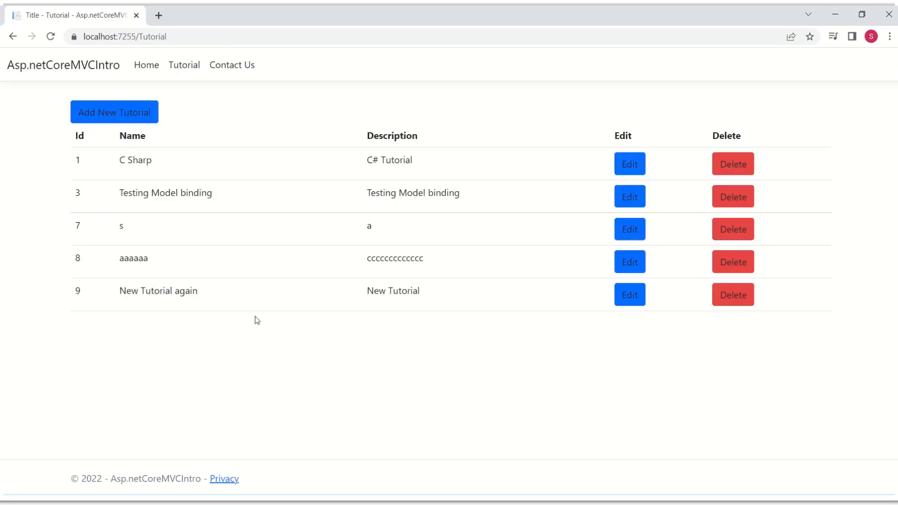
pyautogui.moveTo(288, 316)
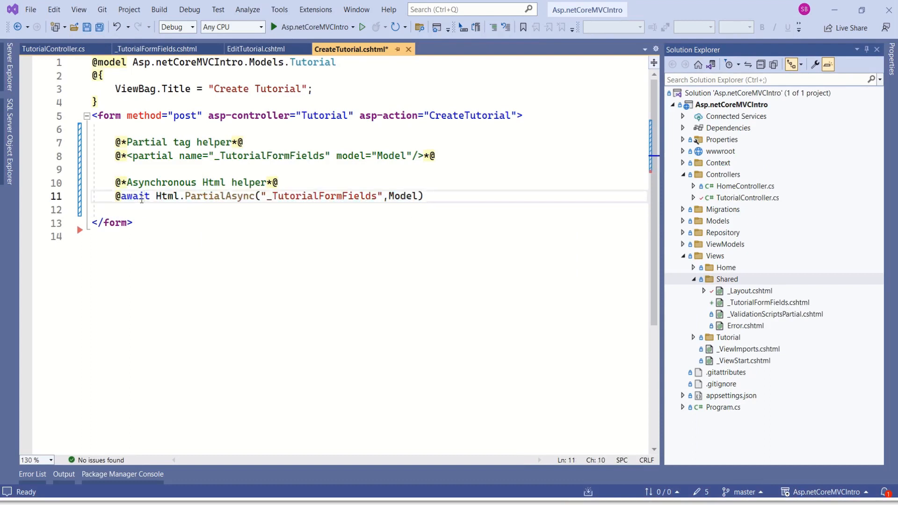
pyautogui.doubleClick(168, 196)
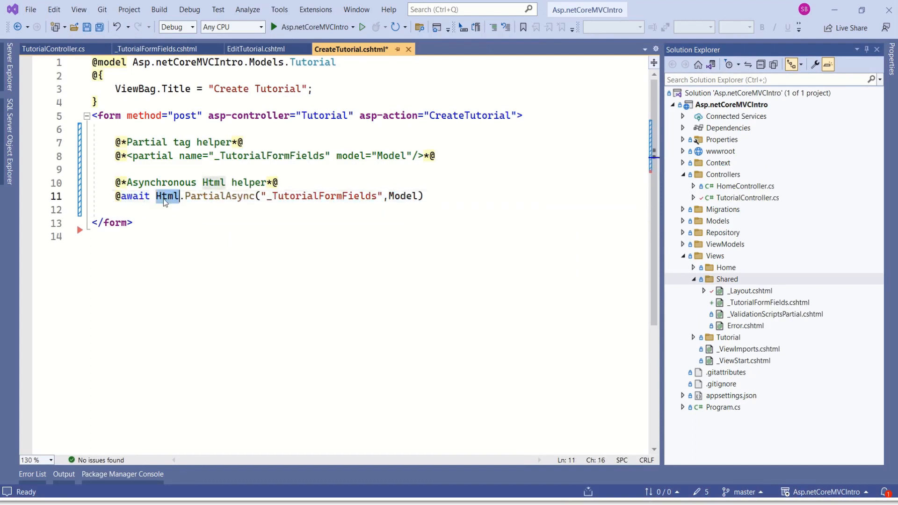
pyautogui.doubleClick(220, 196)
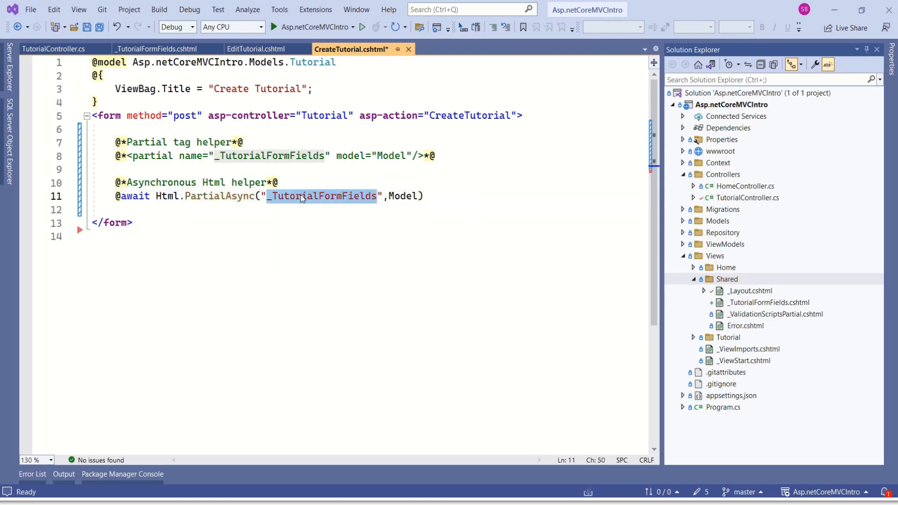
pyautogui.moveTo(414, 201)
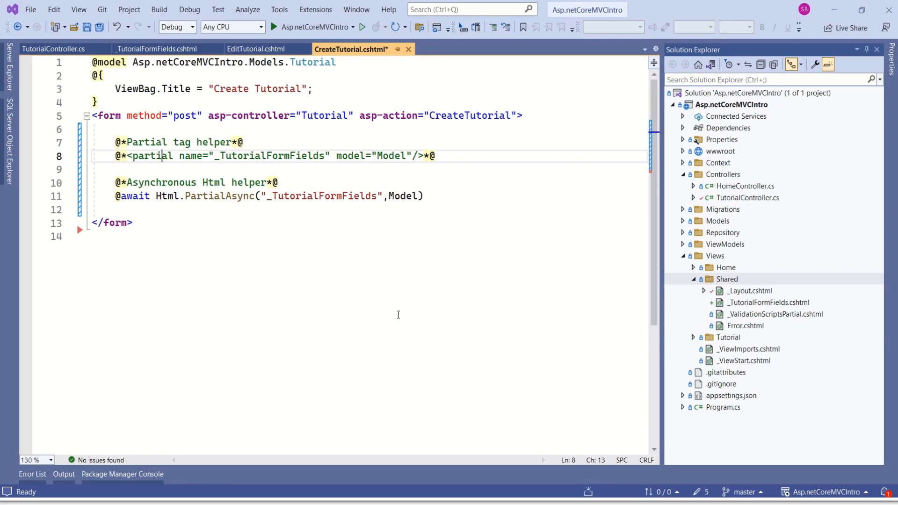
pyautogui.doubleClick(221, 196)
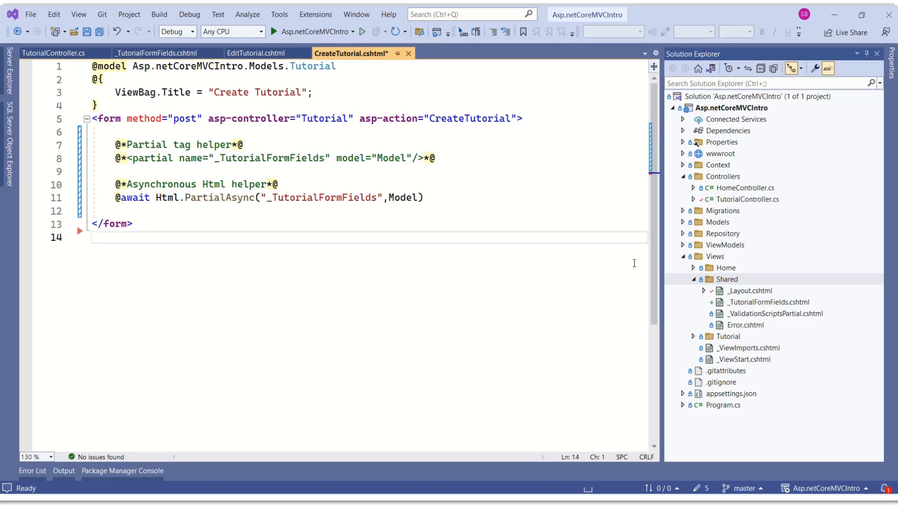
pyautogui.click(94, 237)
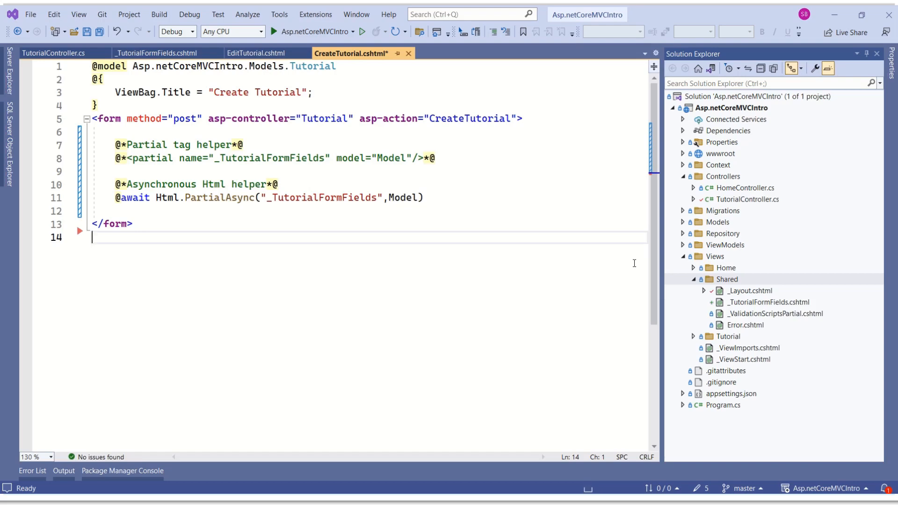